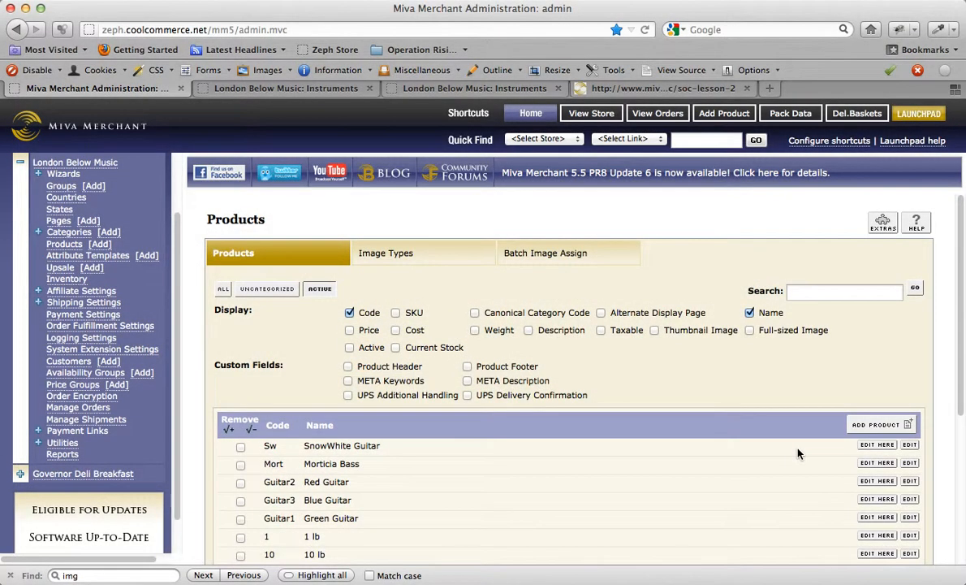
pyautogui.moveTo(928, 448)
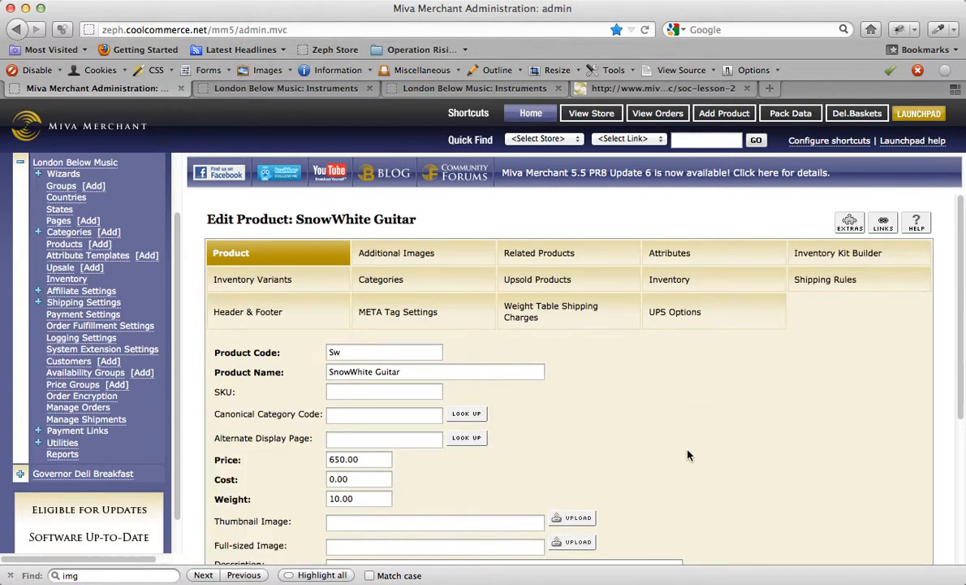
# - Change SnowWhite Guitar's price from 650 to 700 and save the product
pyautogui.scroll(-3)
pyautogui.write('7')
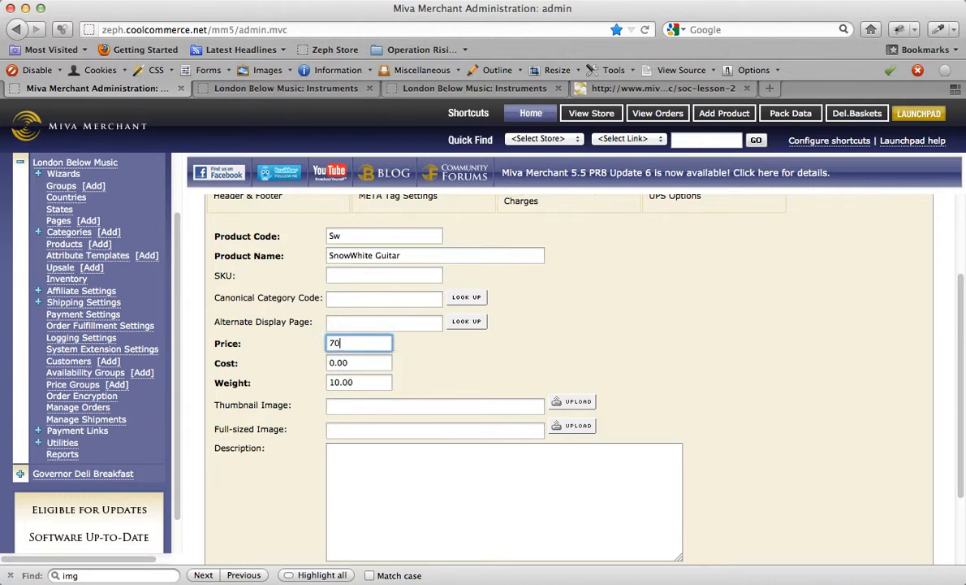
pyautogui.write('0')
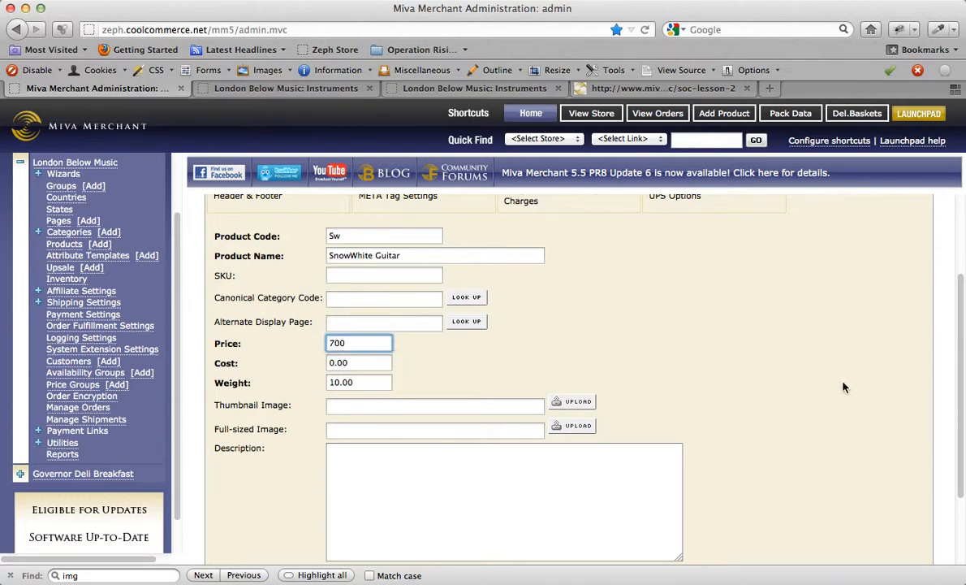
pyautogui.click(851, 530)
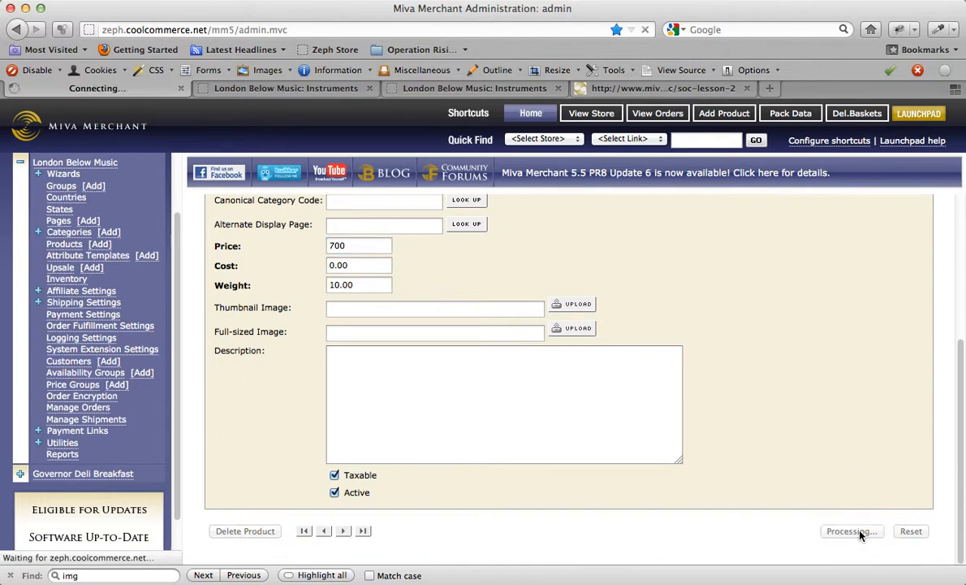
pyautogui.click(851, 530)
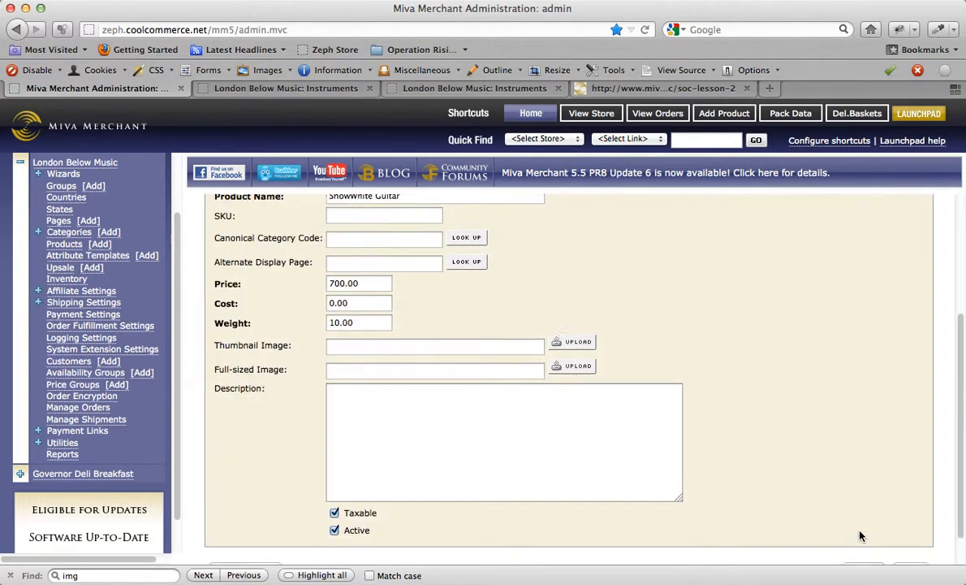
pyautogui.scroll(3)
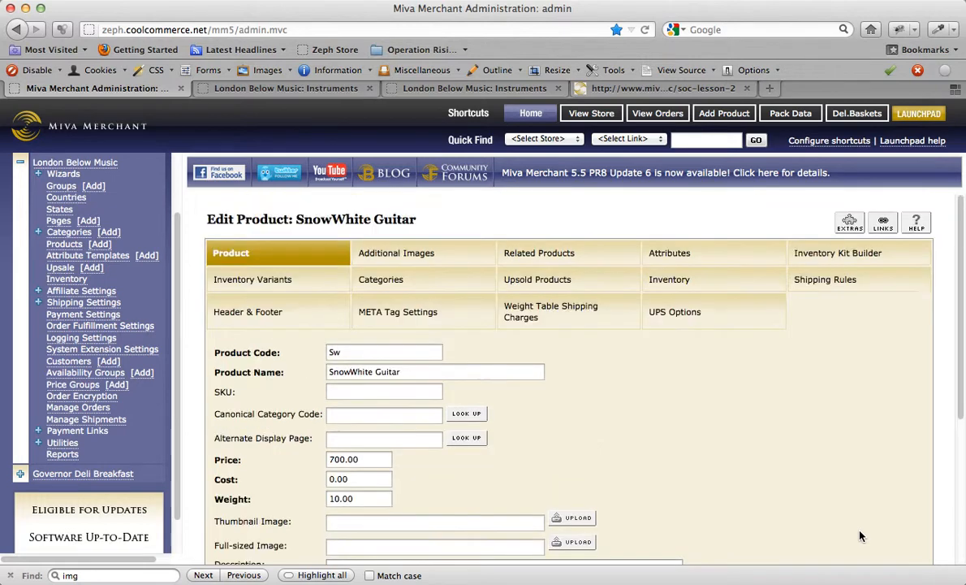
pyautogui.moveTo(92, 267)
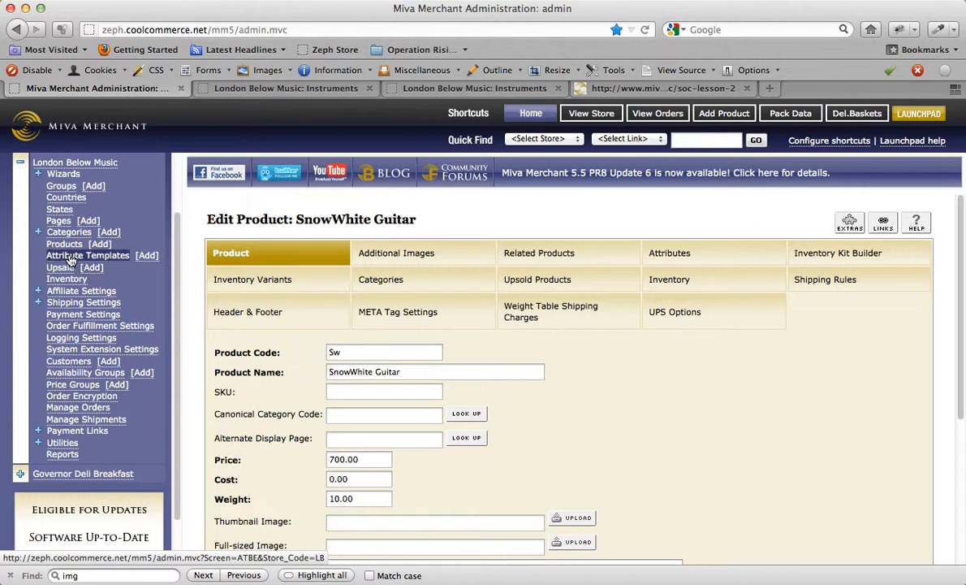
# - Return to the Products list and add a Price display column
pyautogui.click(64, 243)
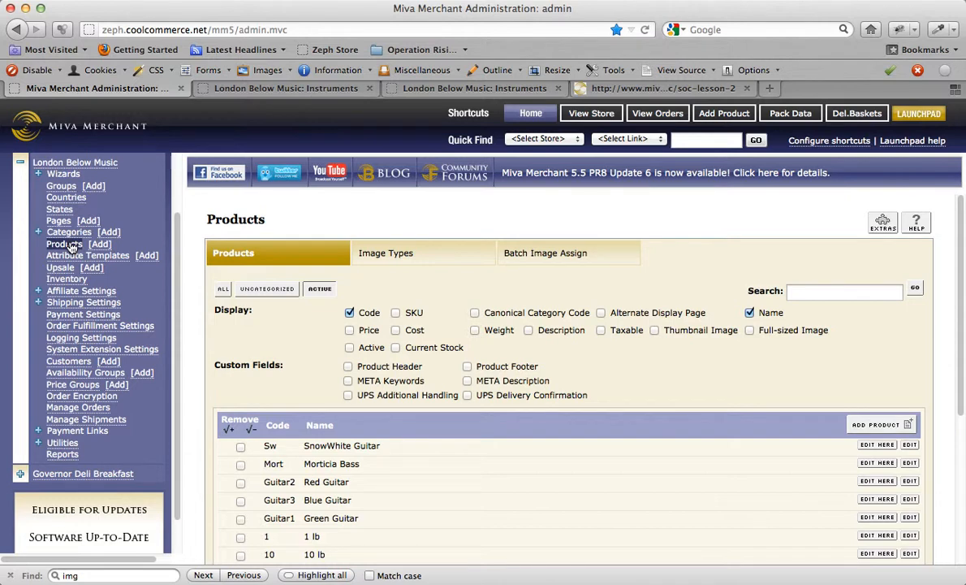
pyautogui.click(69, 243)
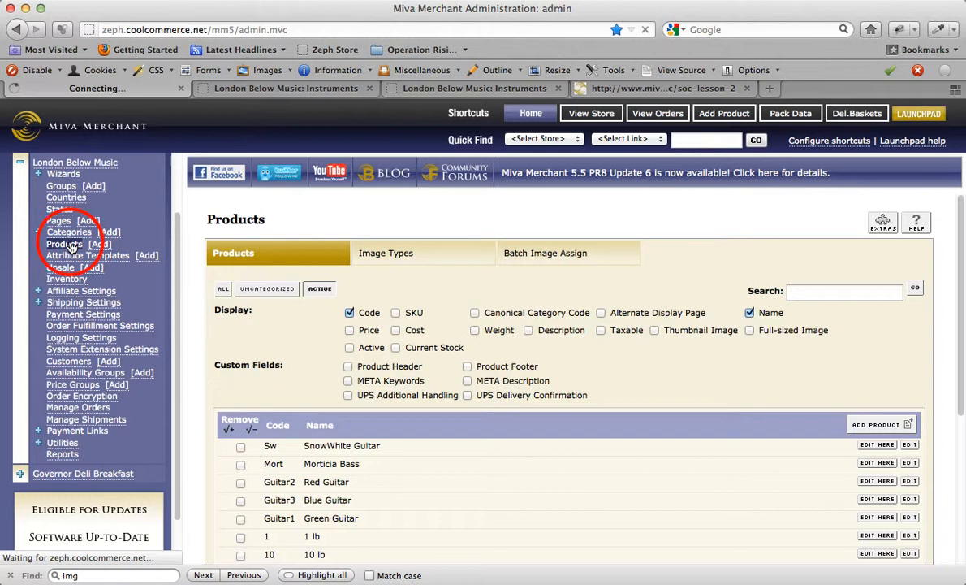
pyautogui.click(64, 244)
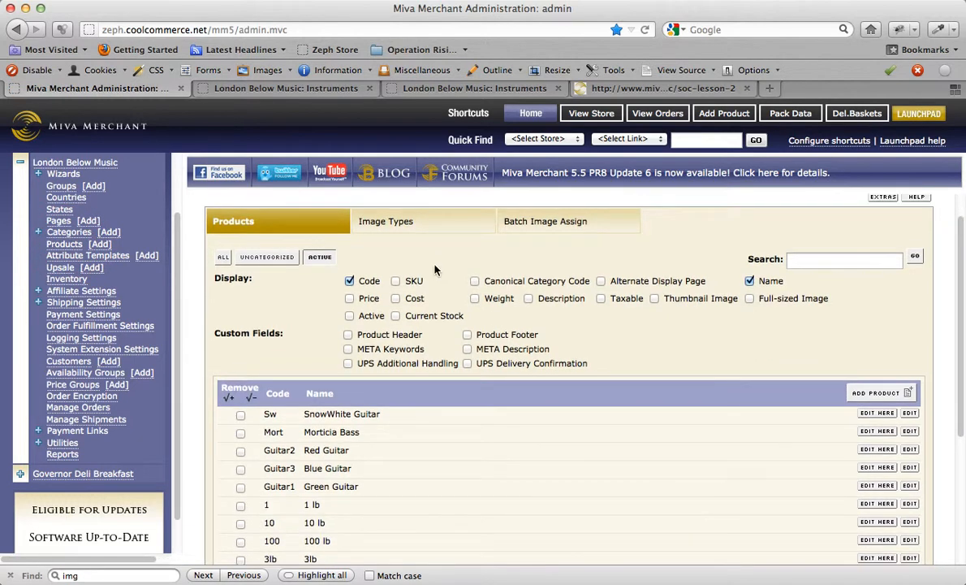
pyautogui.moveTo(219, 276)
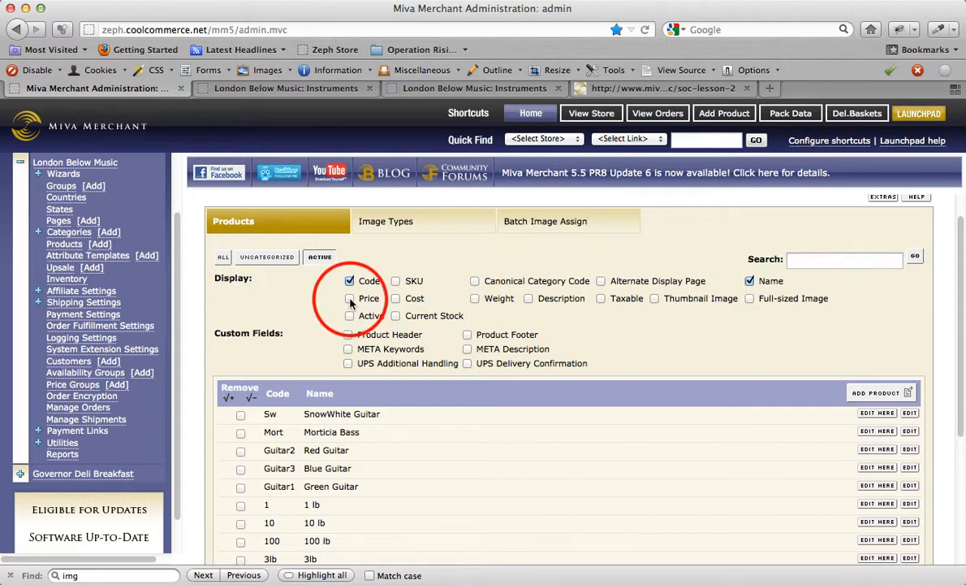
pyautogui.click(349, 298)
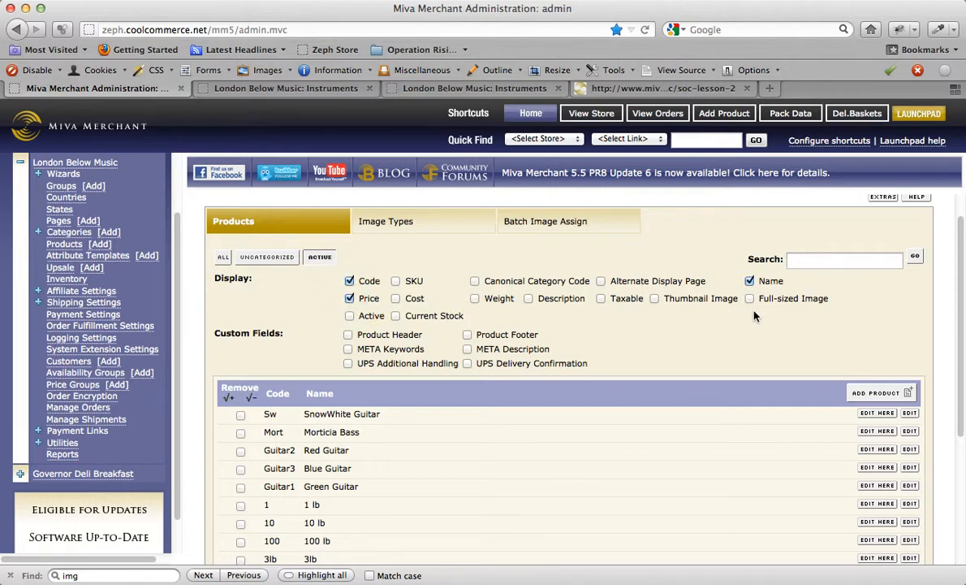
pyautogui.click(914, 253)
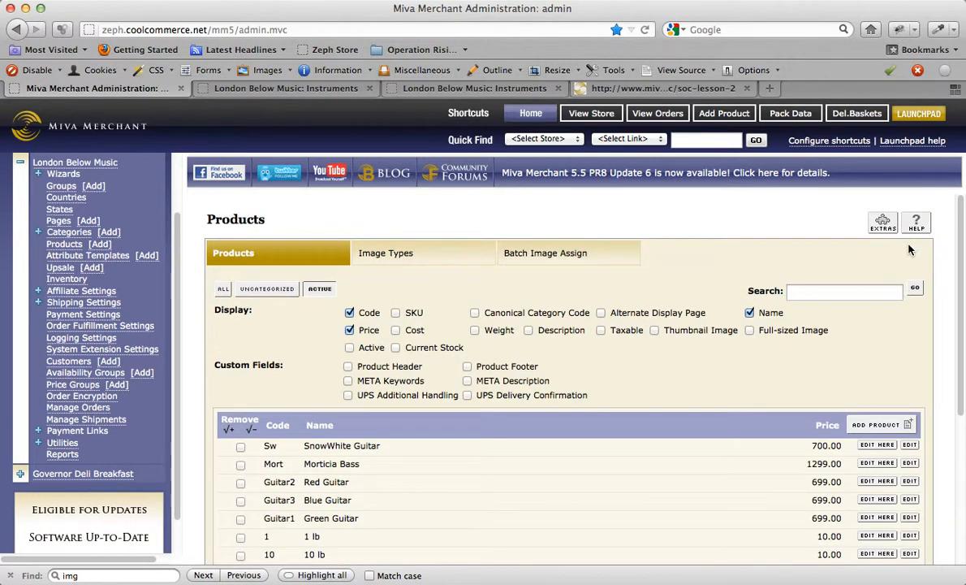
pyautogui.scroll(-3)
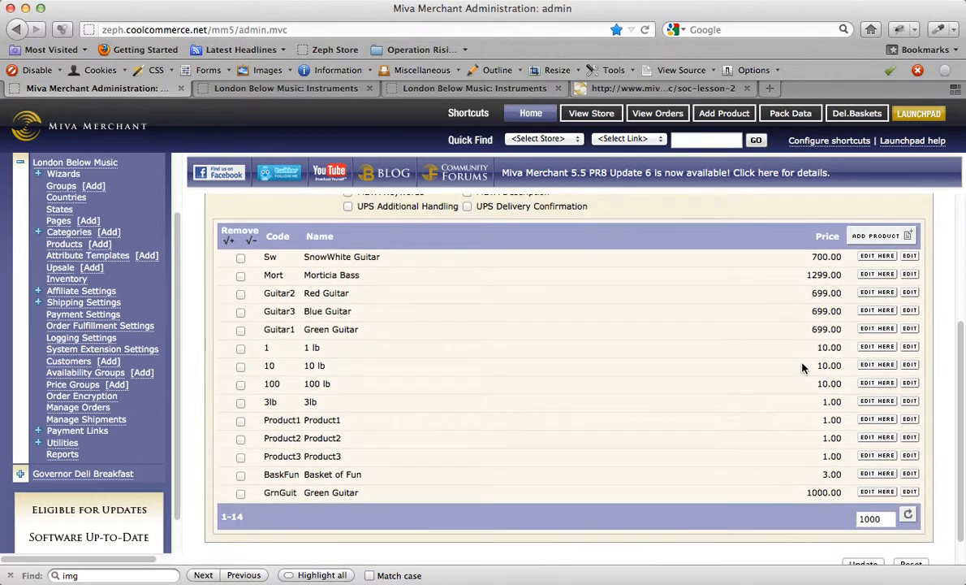
pyautogui.moveTo(412, 259)
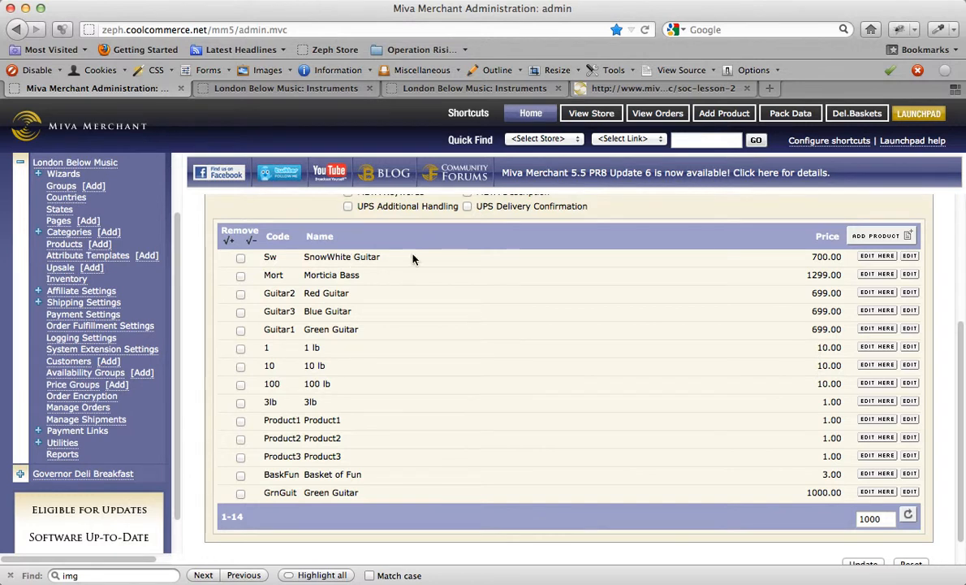
pyautogui.moveTo(817, 250)
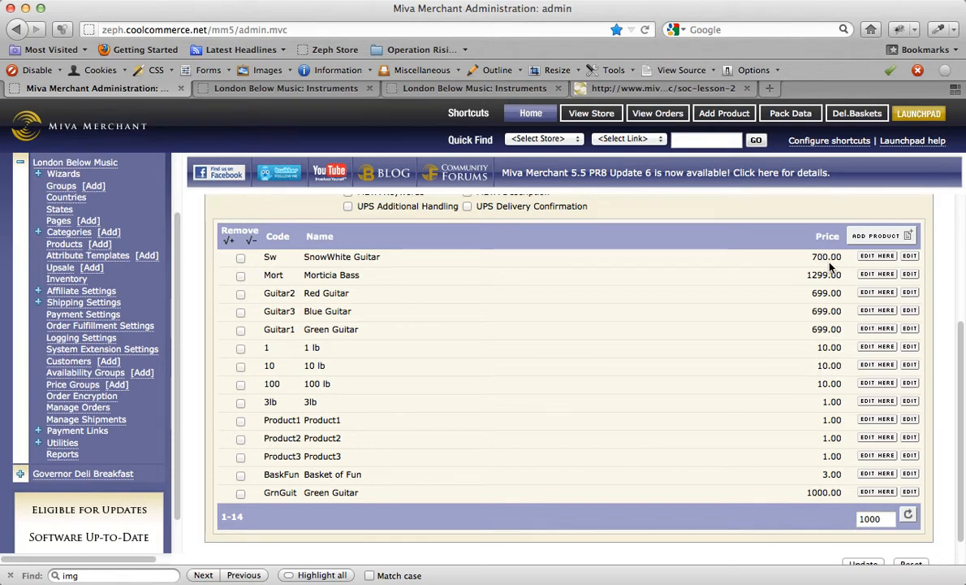
pyautogui.moveTo(351, 268)
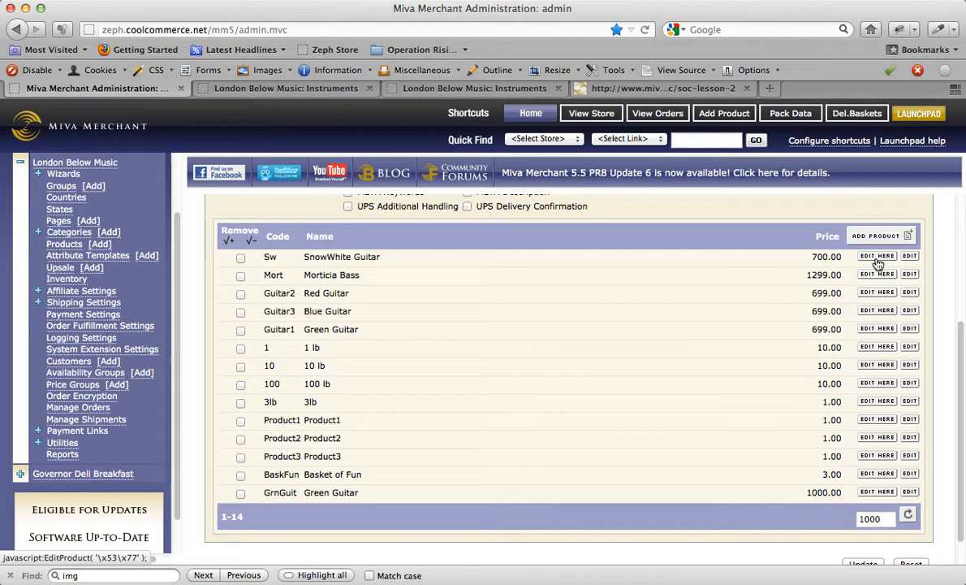
pyautogui.moveTo(492, 275)
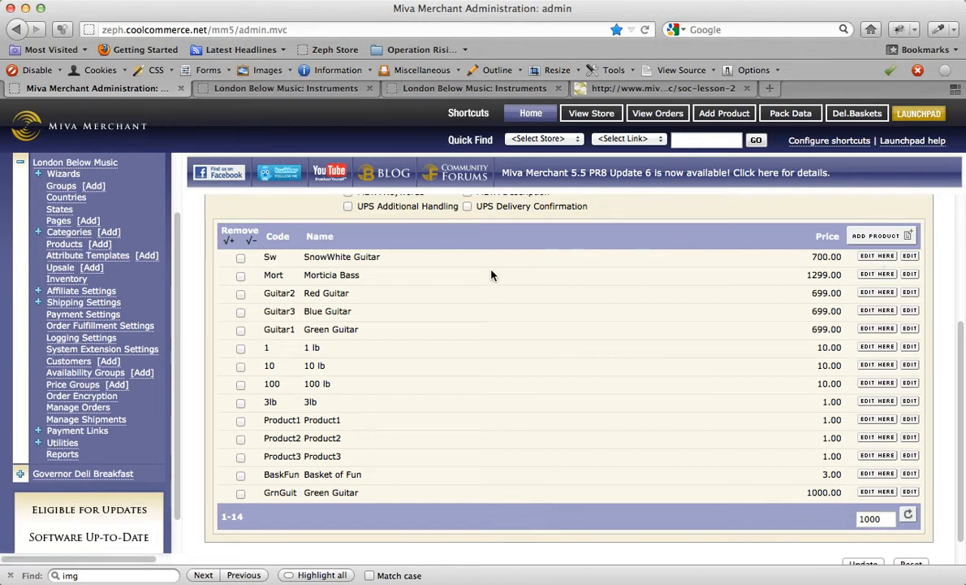
pyautogui.moveTo(871, 267)
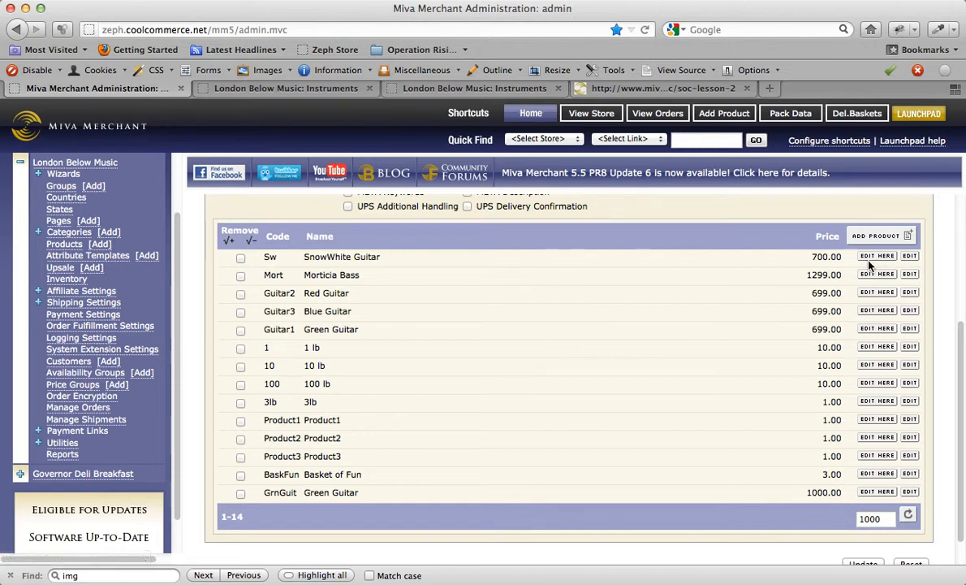
pyautogui.moveTo(924, 260)
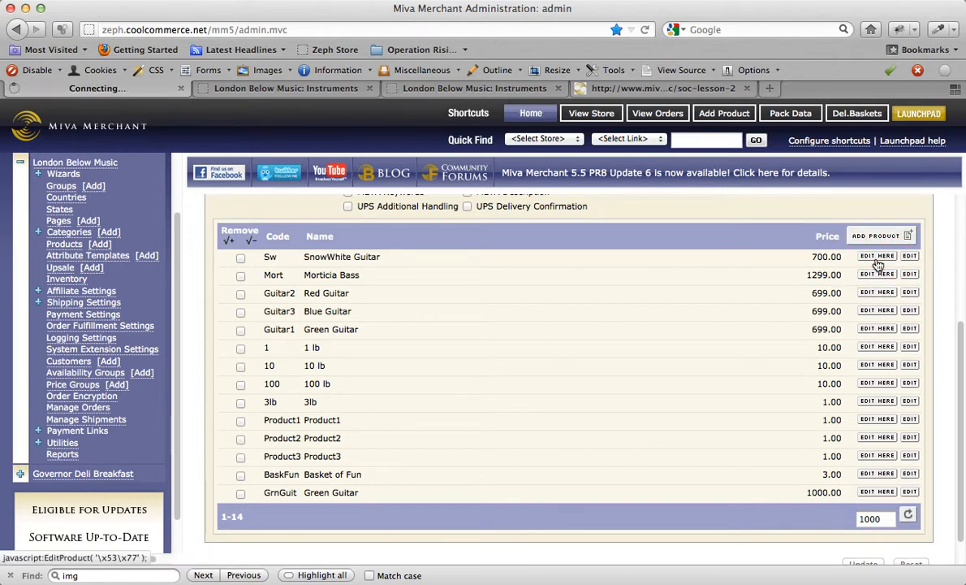
# - Edit list prices inline: SnowWhite Guitar to 710 and Morticia Bass to 1100, then start on Red Guitar
pyautogui.click(877, 256)
pyautogui.write('710')
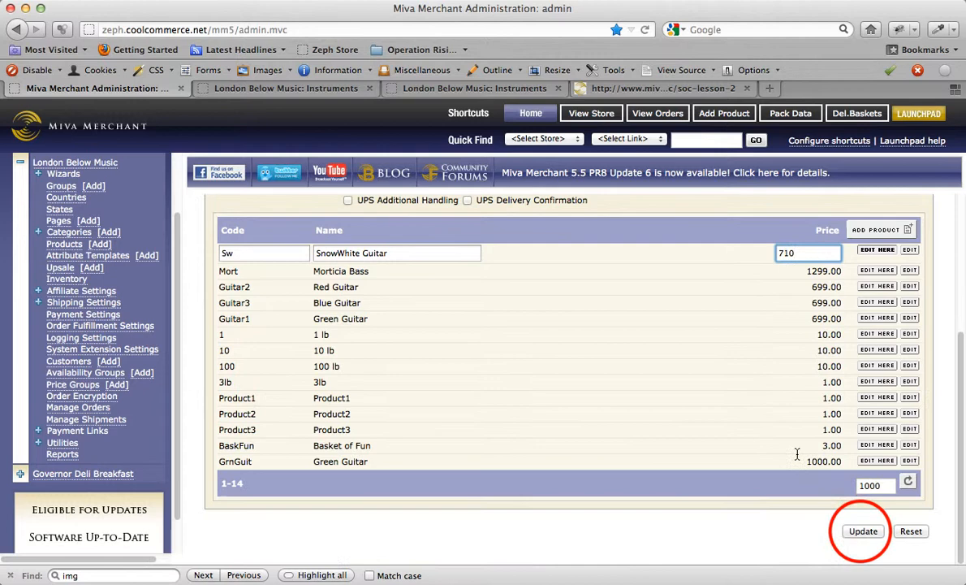
pyautogui.click(863, 530)
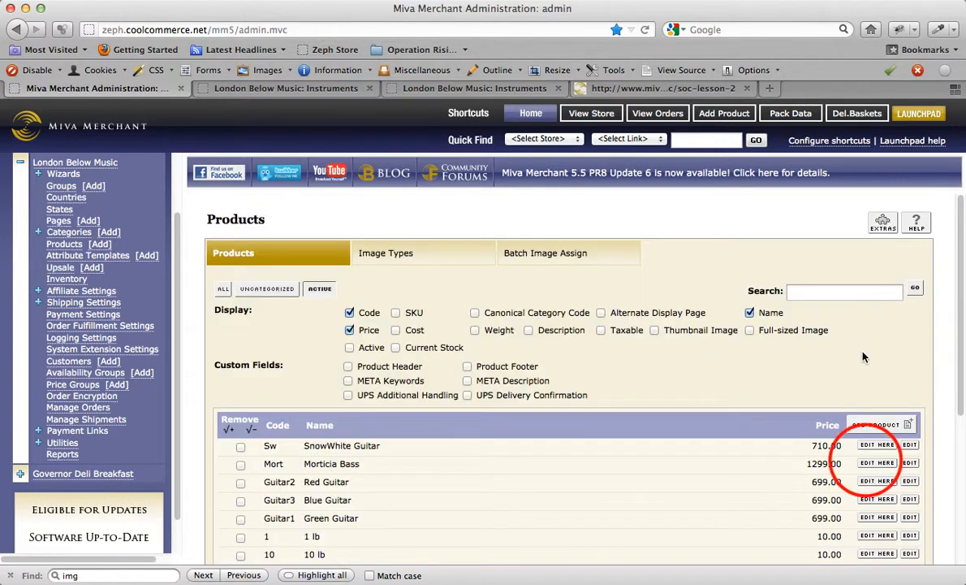
pyautogui.click(877, 463)
pyautogui.write('1100')
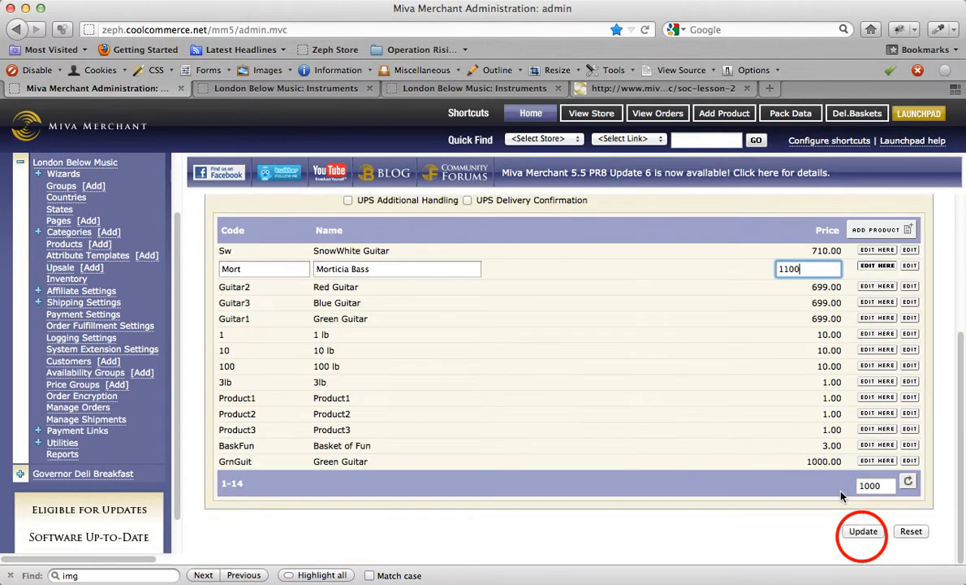
pyautogui.click(863, 530)
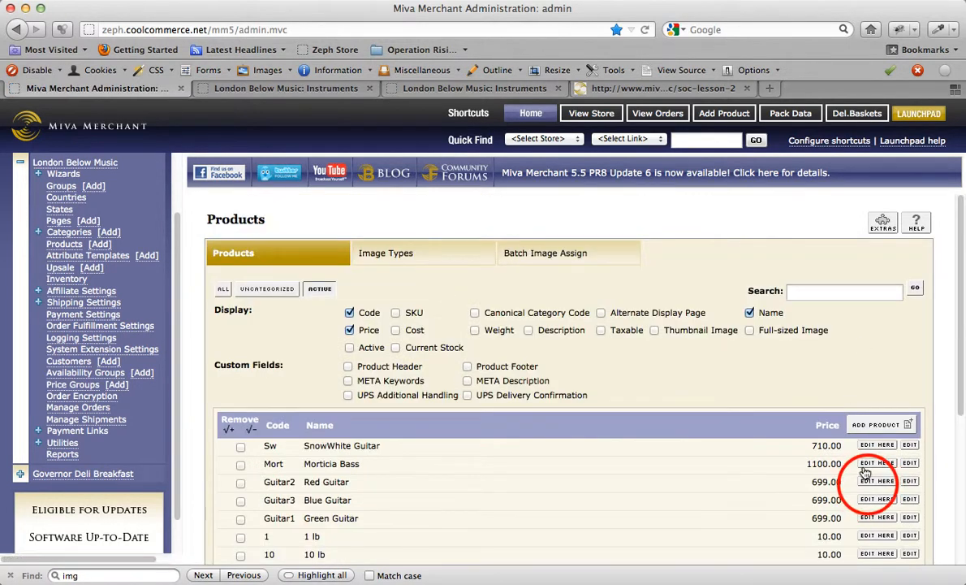
pyautogui.click(877, 480)
pyautogui.write('700')
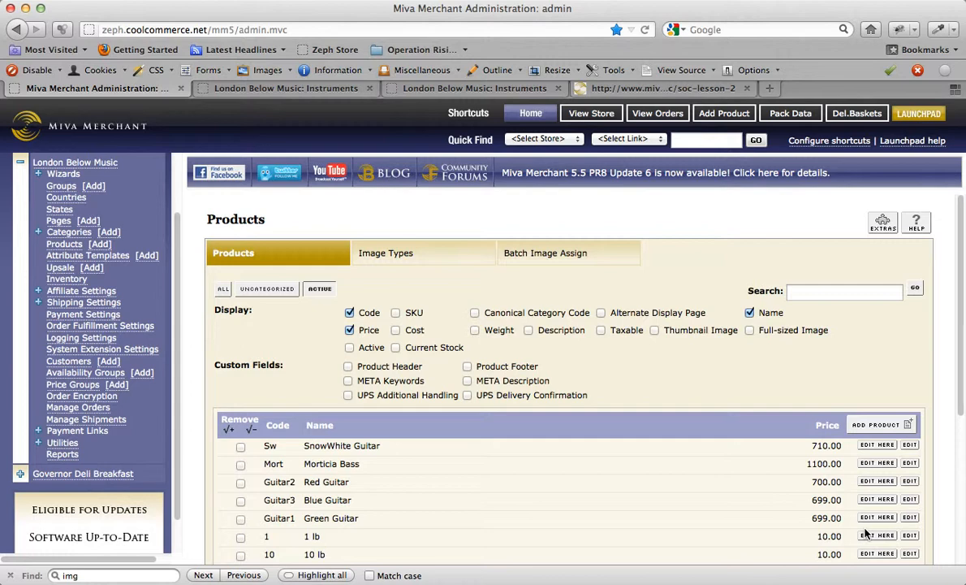
pyautogui.moveTo(652, 387)
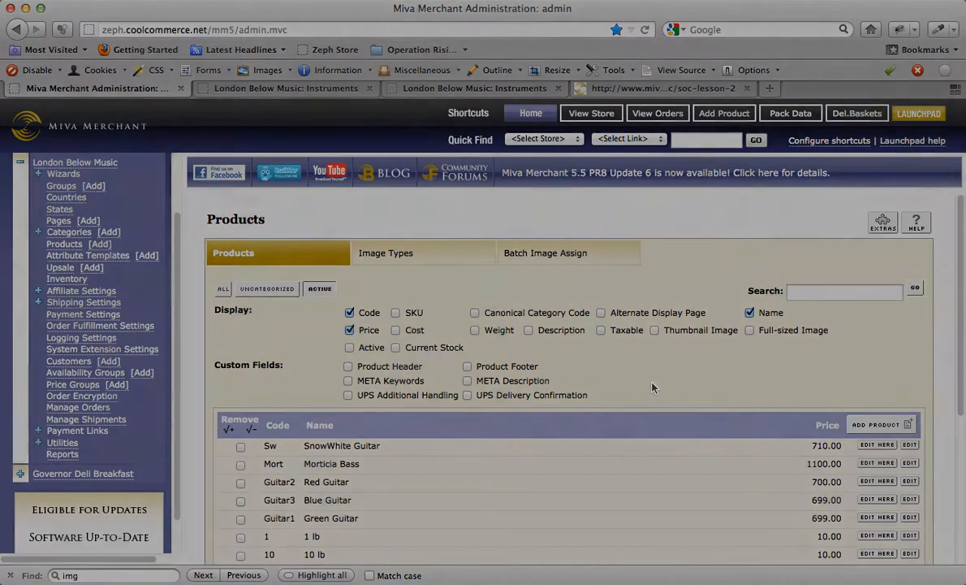
pyautogui.scroll(-3)
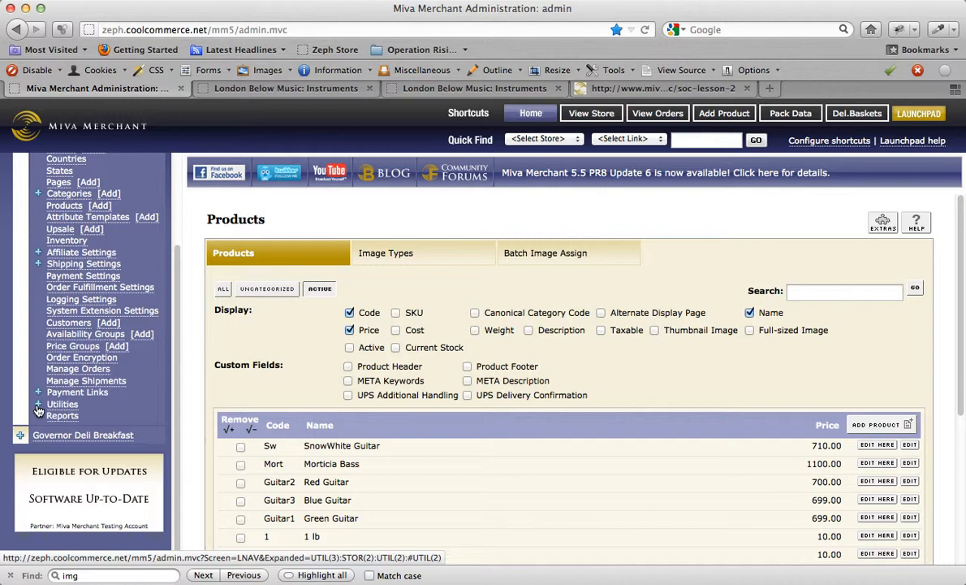
# - From Utilities > Import Data, save the Add/Update Products CSV template
pyautogui.click(37, 404)
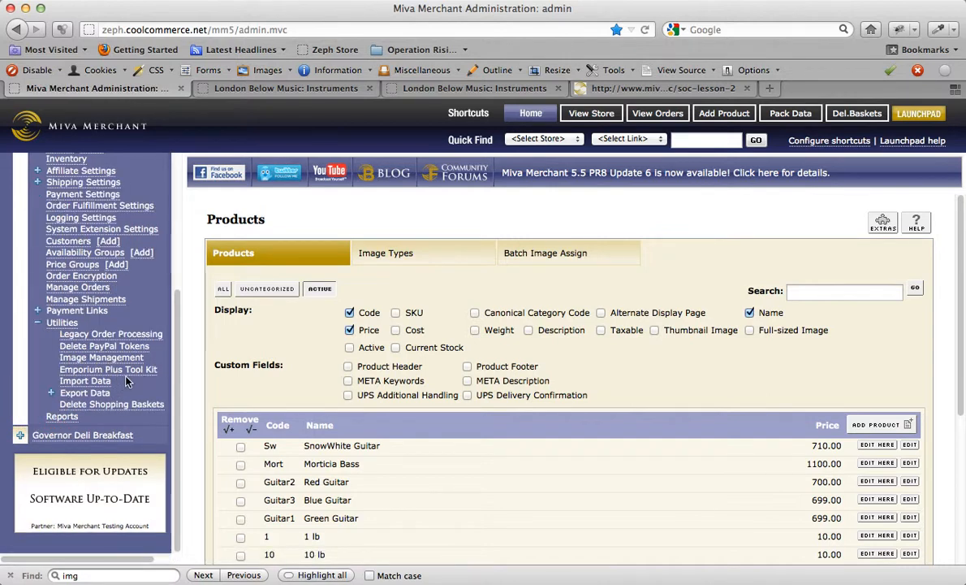
pyautogui.click(85, 380)
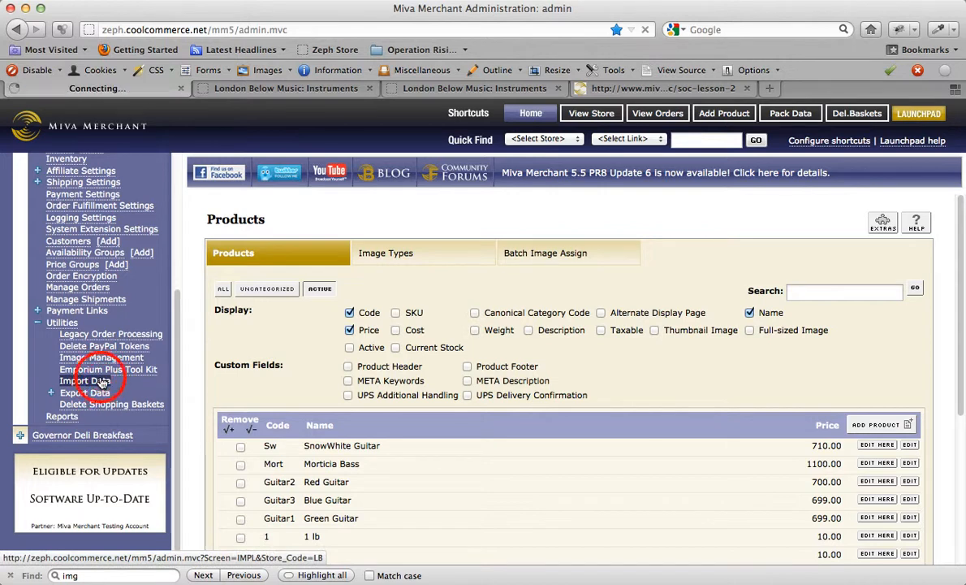
pyautogui.click(84, 381)
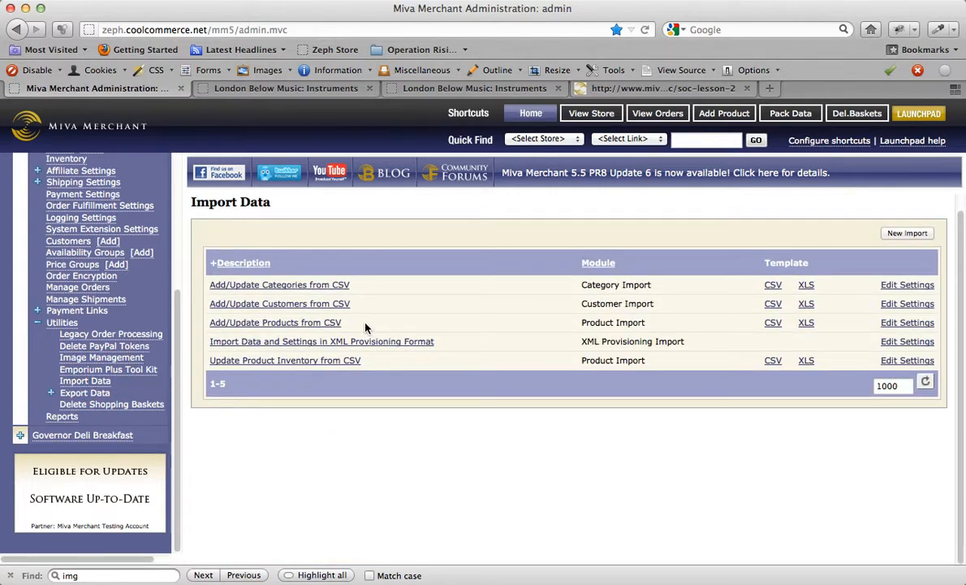
pyautogui.moveTo(338, 329)
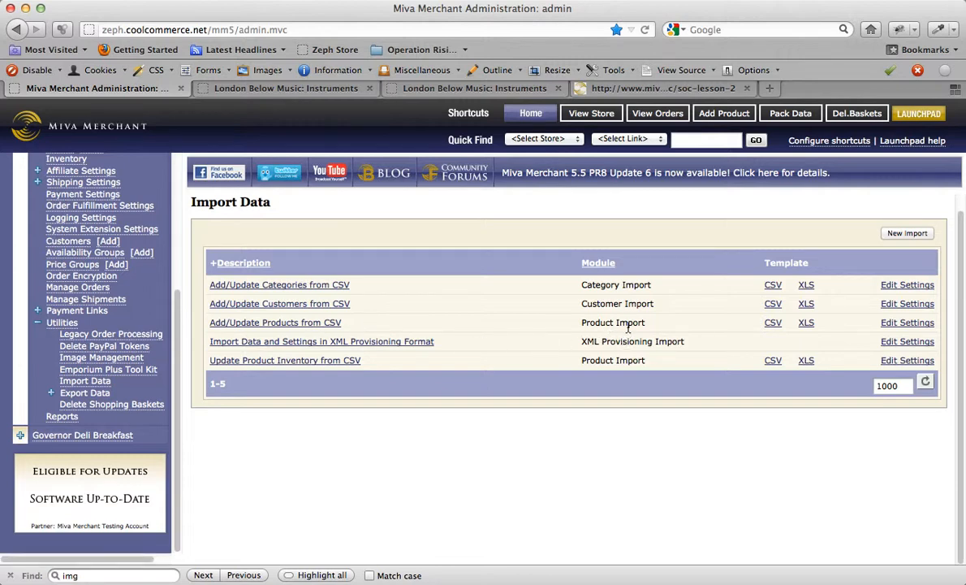
pyautogui.moveTo(773, 323)
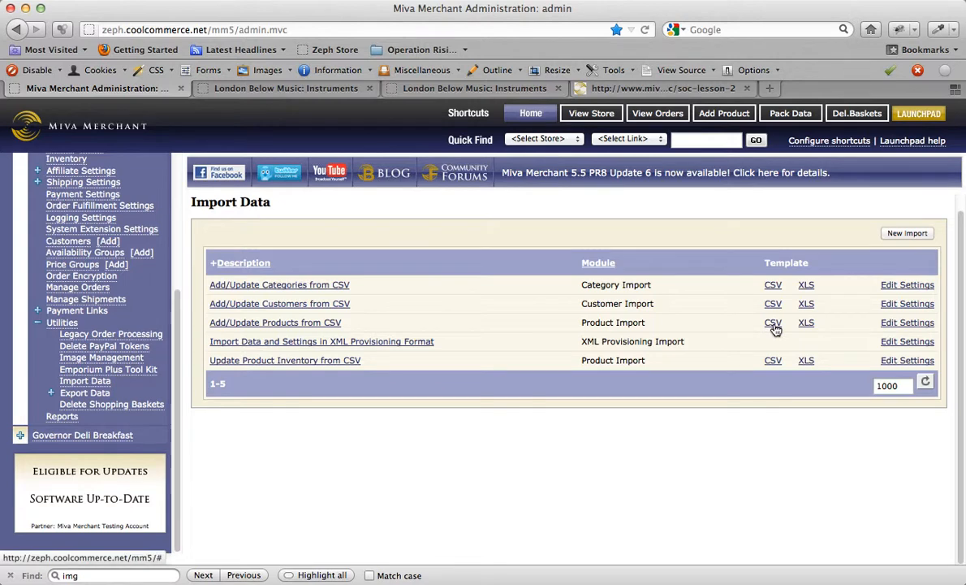
pyautogui.moveTo(818, 327)
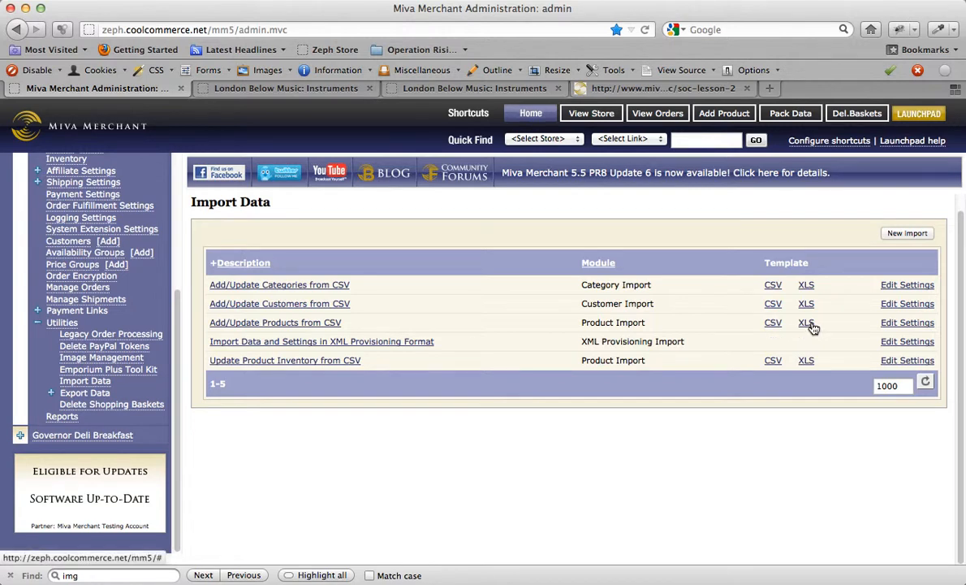
pyautogui.moveTo(773, 322)
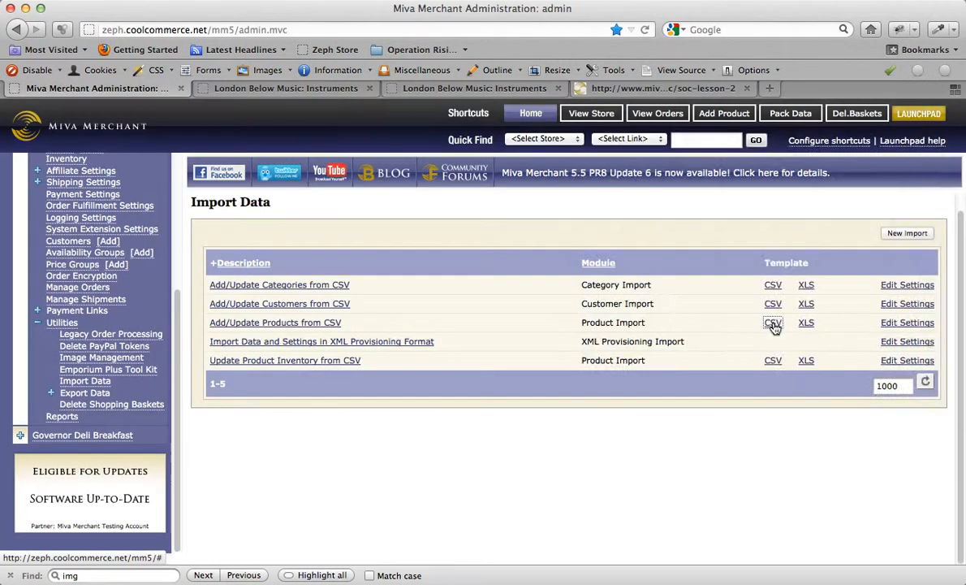
pyautogui.click(773, 323)
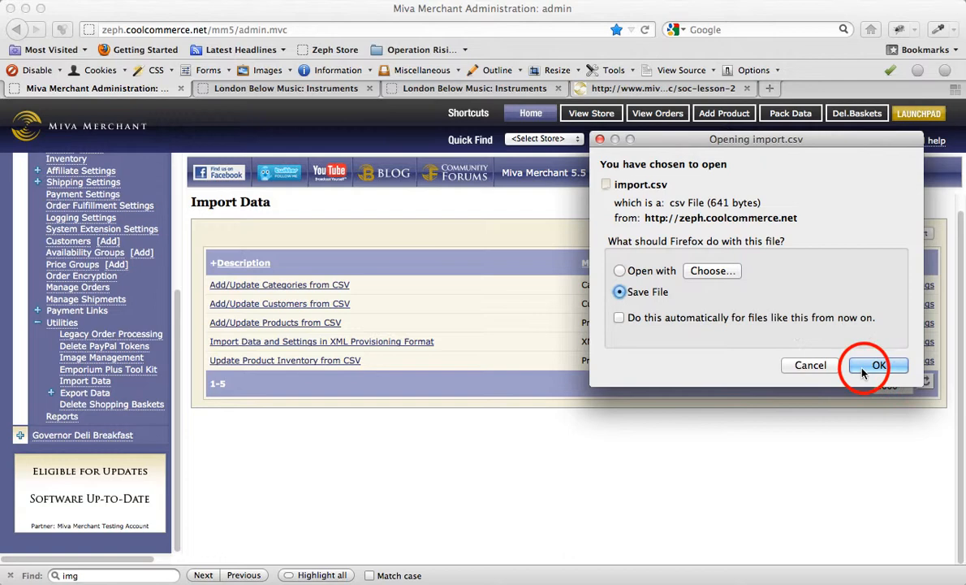
pyautogui.click(878, 365)
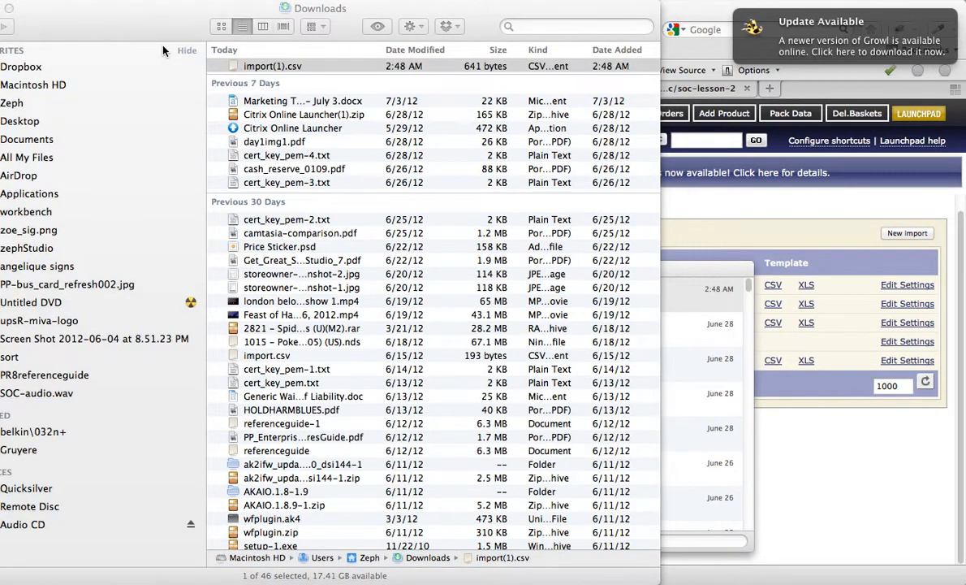
pyautogui.moveTo(234, 67)
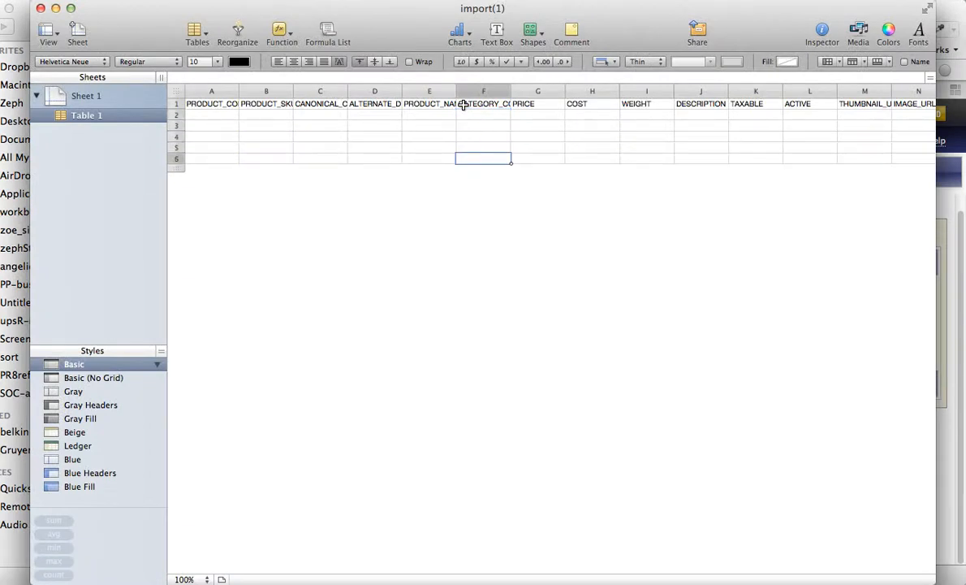
# - Select cell A2 below the template's header row
pyautogui.click(211, 114)
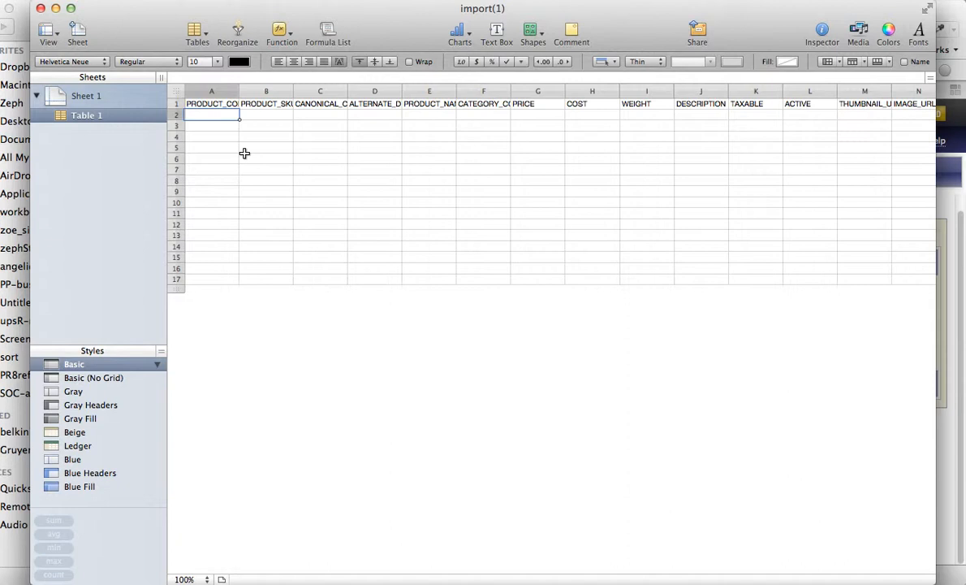
pyautogui.moveTo(312, 169)
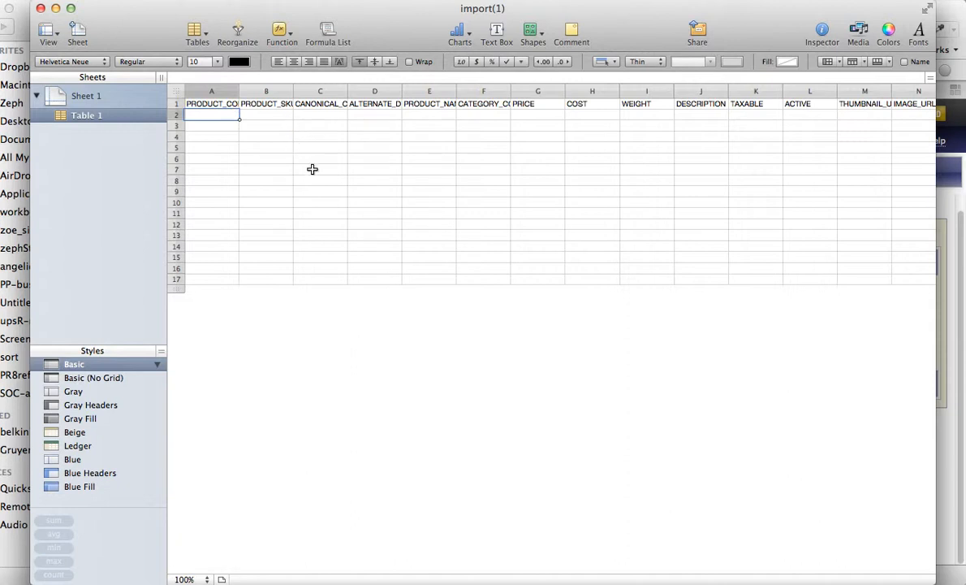
pyautogui.moveTo(565, 225)
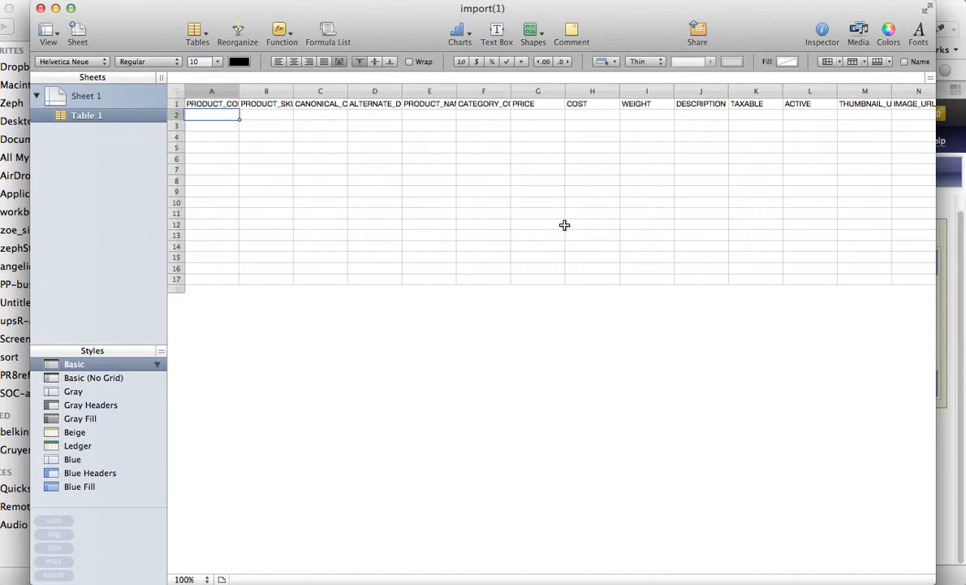
pyautogui.moveTo(572, 230)
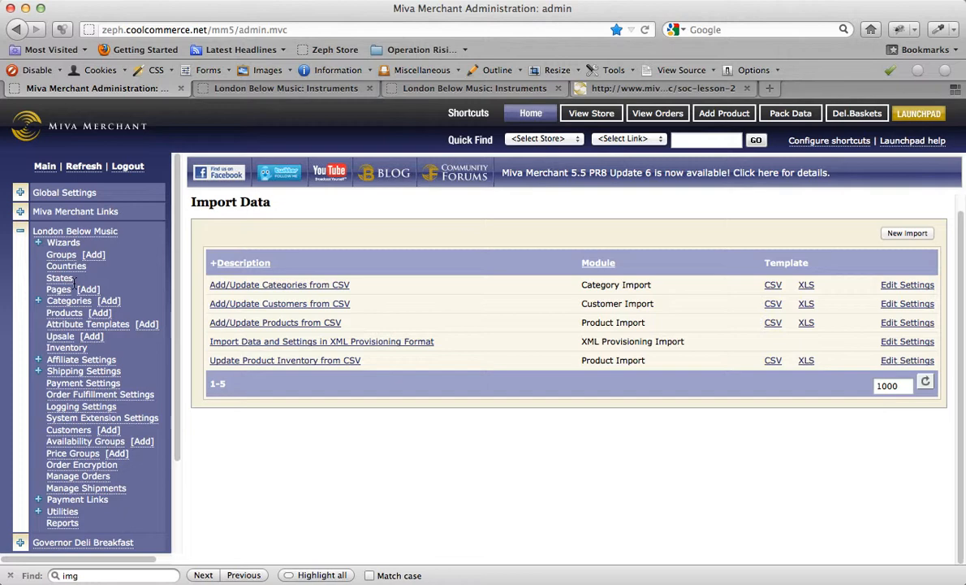
pyautogui.moveTo(100, 313)
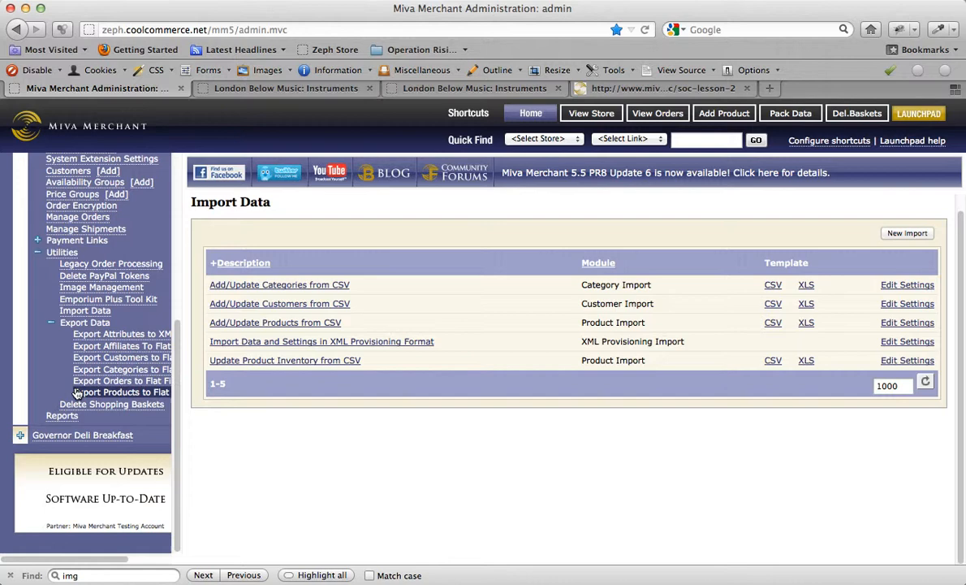
pyautogui.moveTo(115, 397)
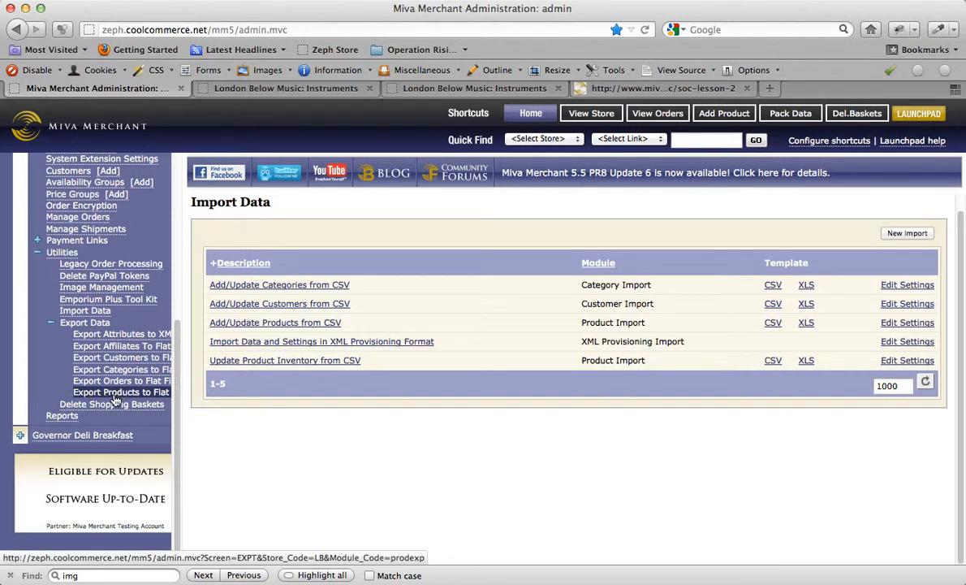
# - Open the Export Products to Flat File page
pyautogui.click(120, 391)
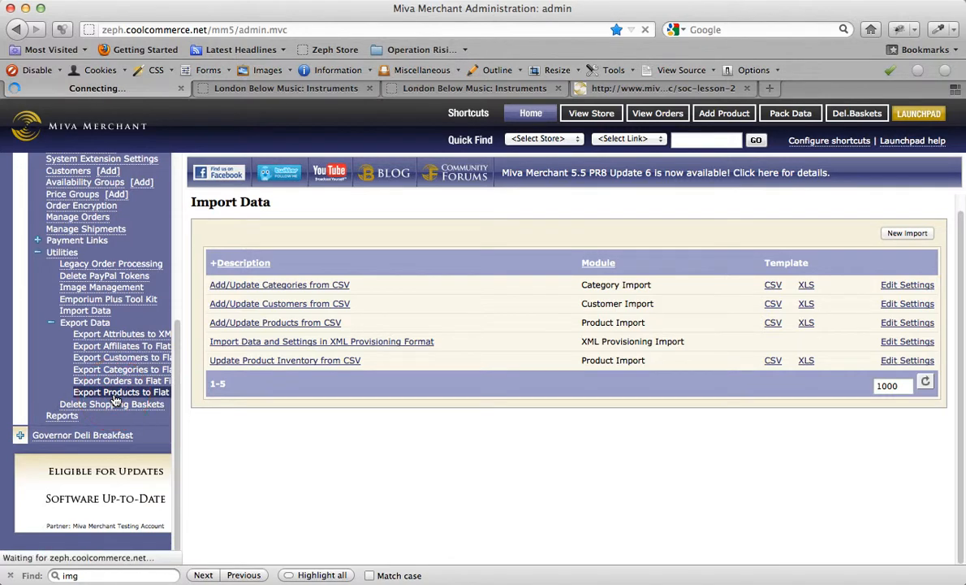
pyautogui.click(121, 392)
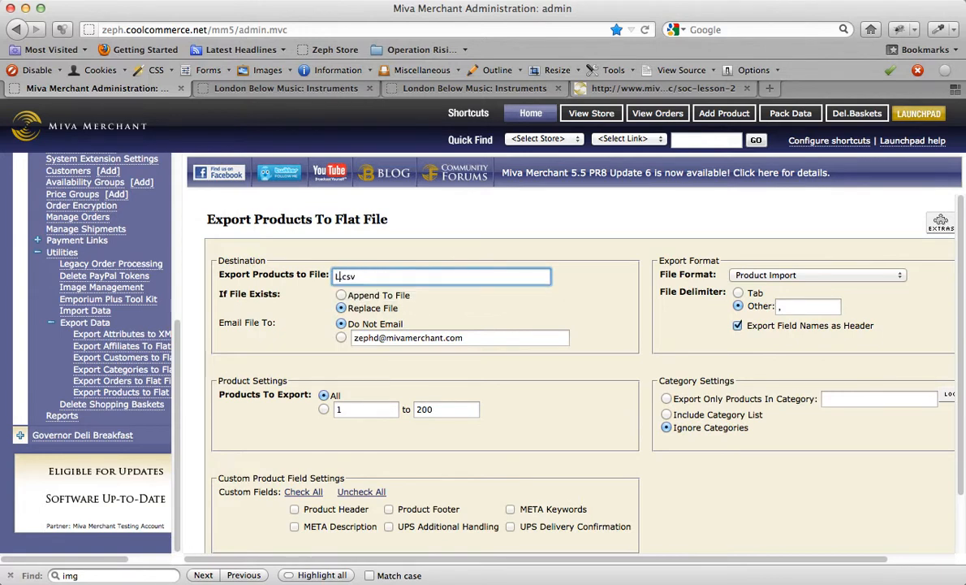
# - Export all products as LondonBelowProducts.csv in Product Import format, emailed
pyautogui.write('ondonB')
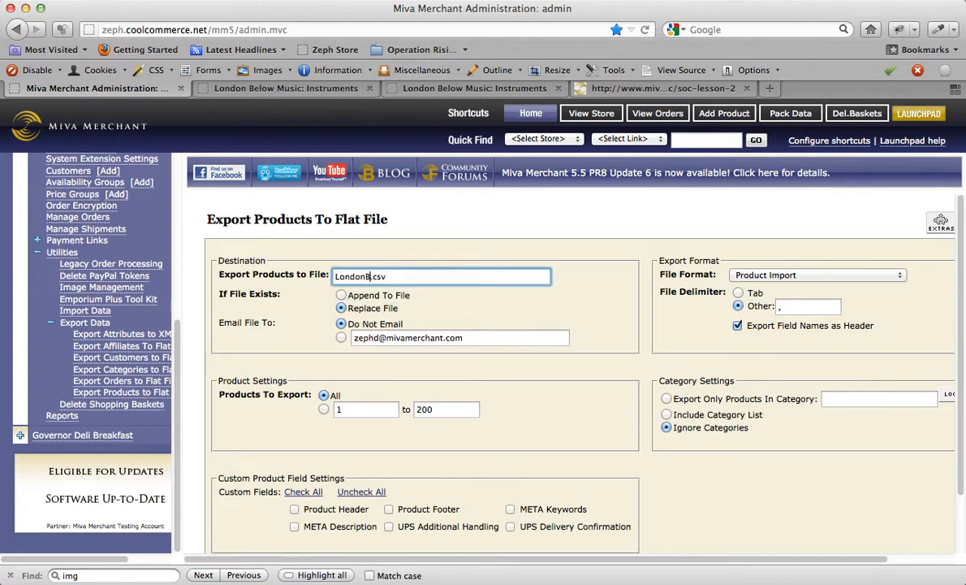
pyautogui.write('elowProducts')
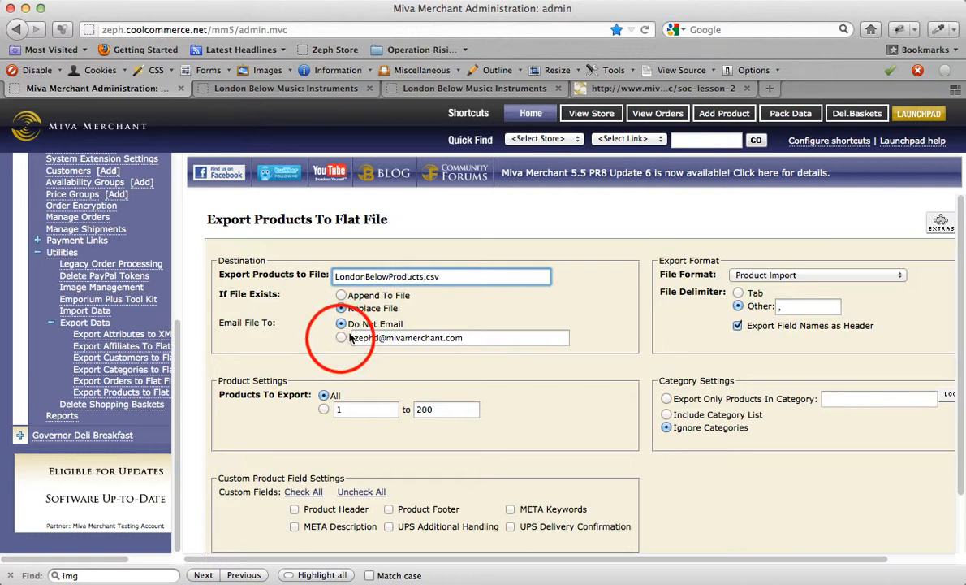
pyautogui.click(340, 338)
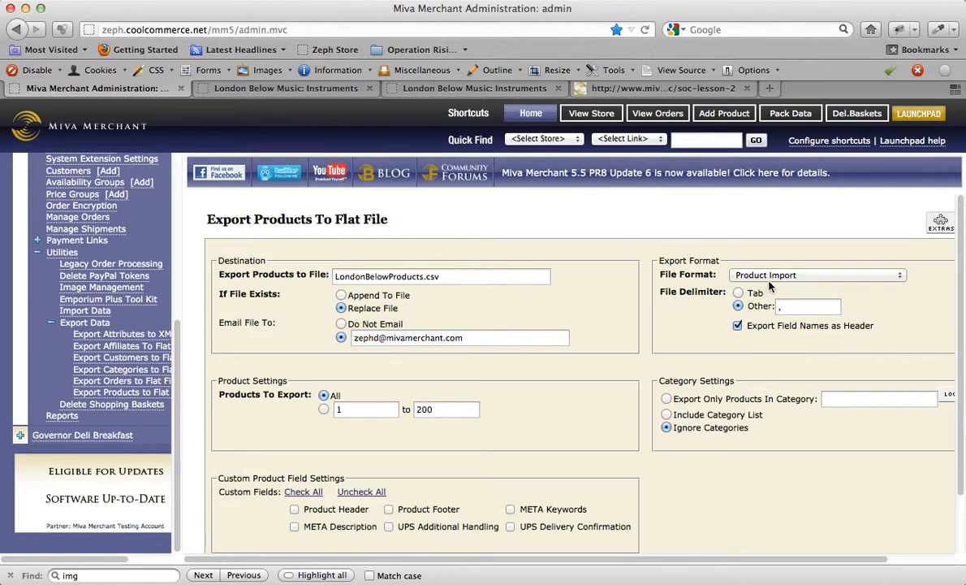
pyautogui.moveTo(725, 347)
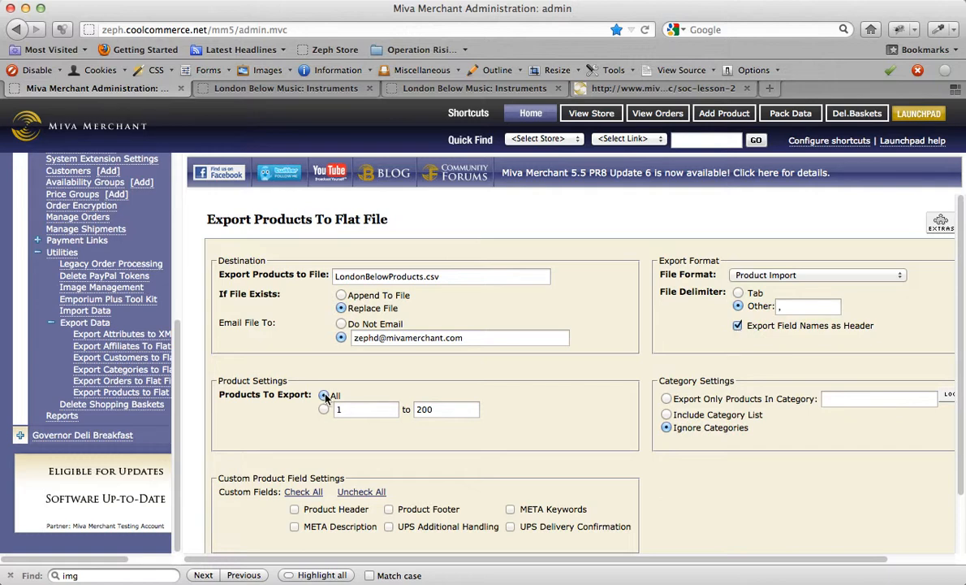
pyautogui.moveTo(536, 426)
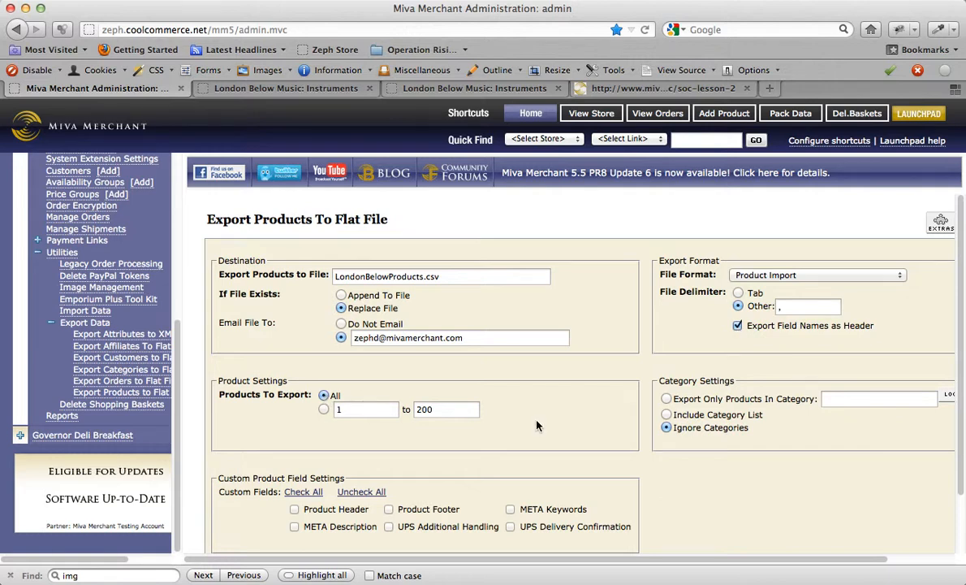
pyautogui.scroll(-3)
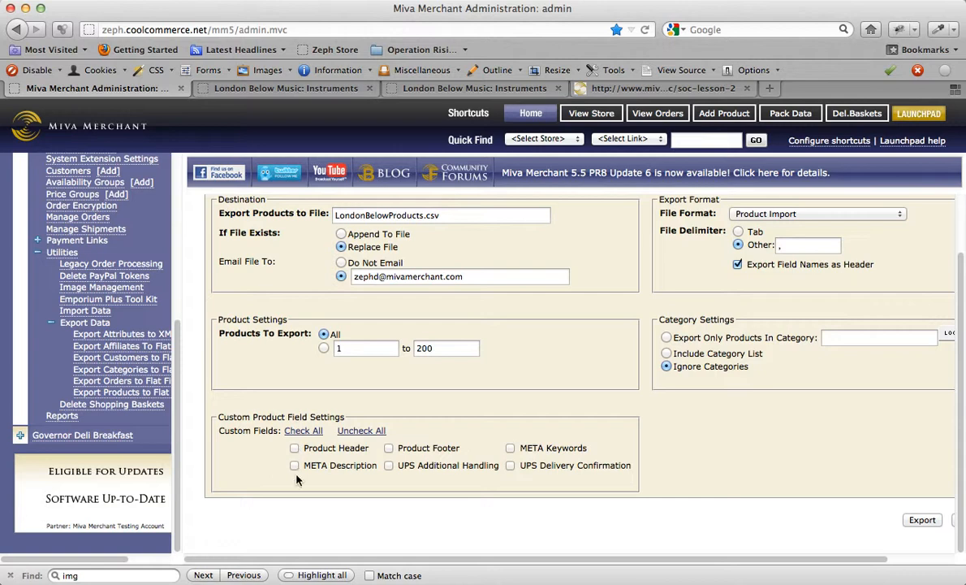
pyautogui.moveTo(494, 461)
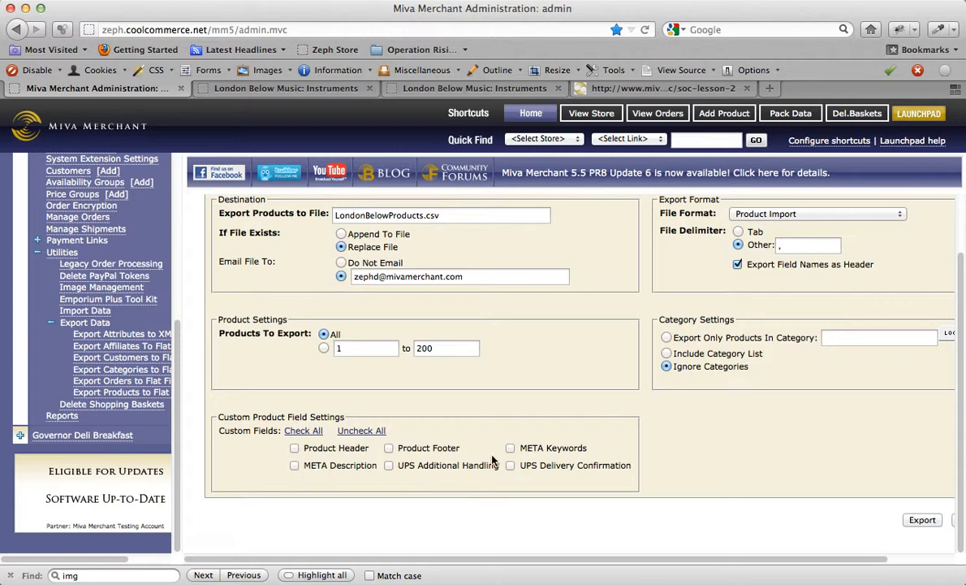
pyautogui.hscroll(3)
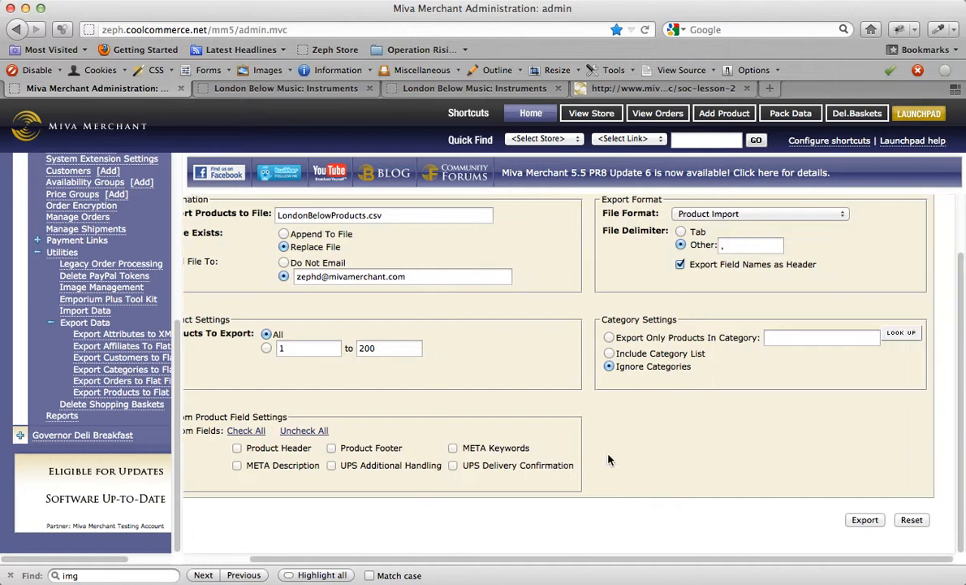
pyautogui.click(864, 519)
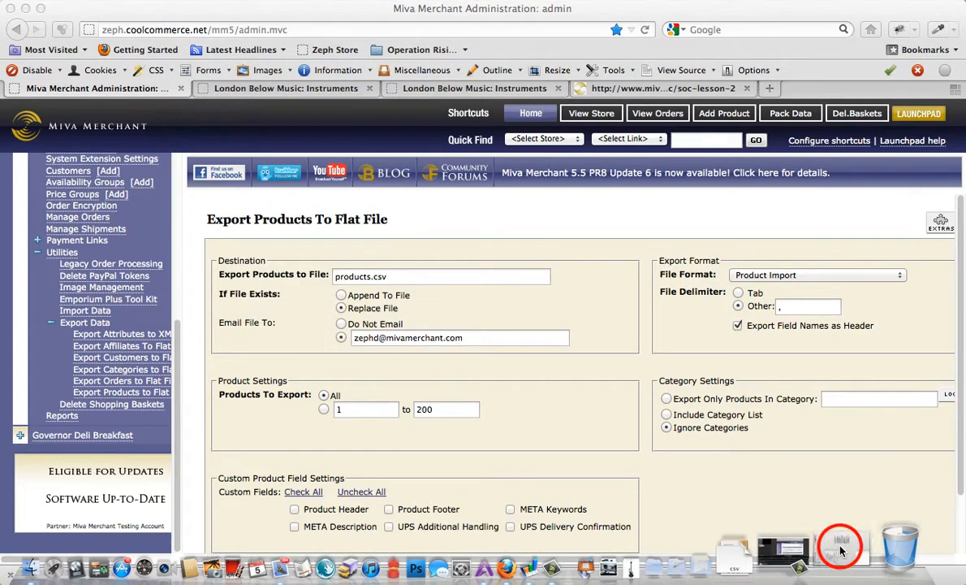
# - Open the emailed LondonBelowProducts.csv attachment with Numbers
pyautogui.click(841, 548)
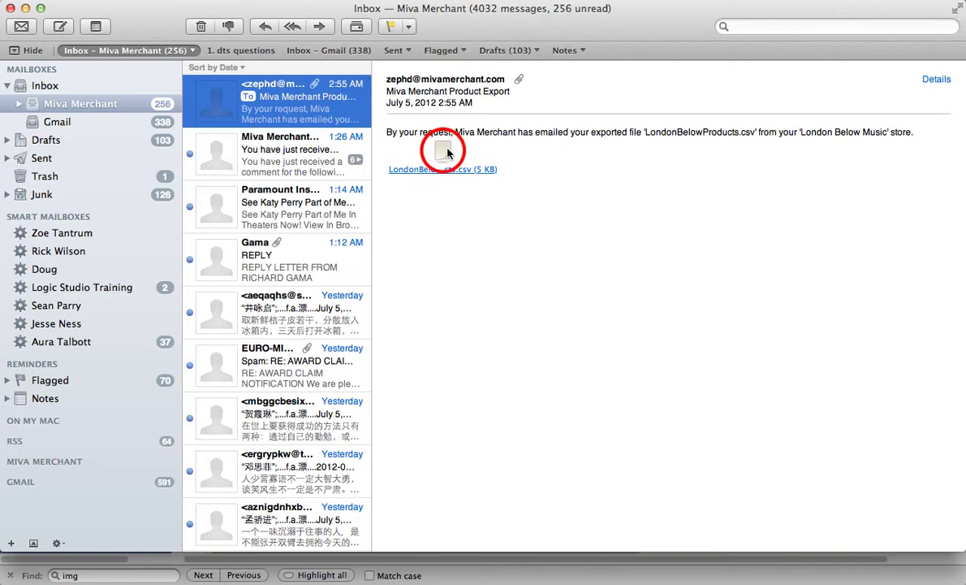
pyautogui.rightClick(443, 154)
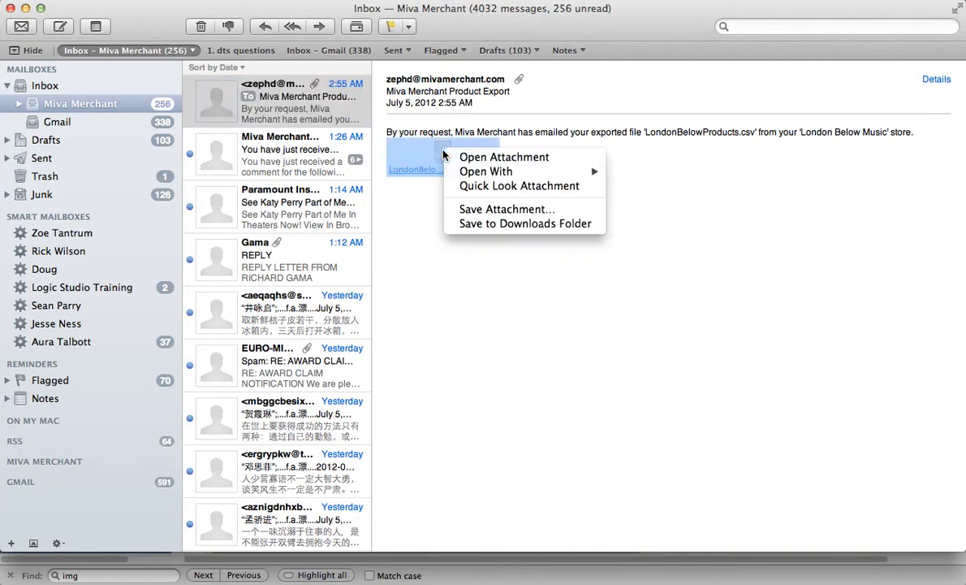
pyautogui.moveTo(503, 157)
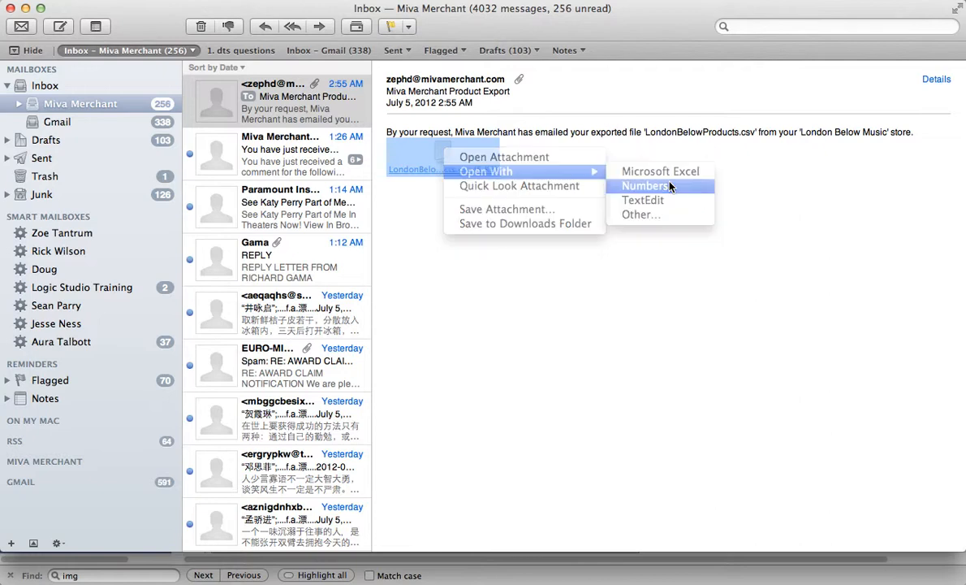
pyautogui.click(644, 186)
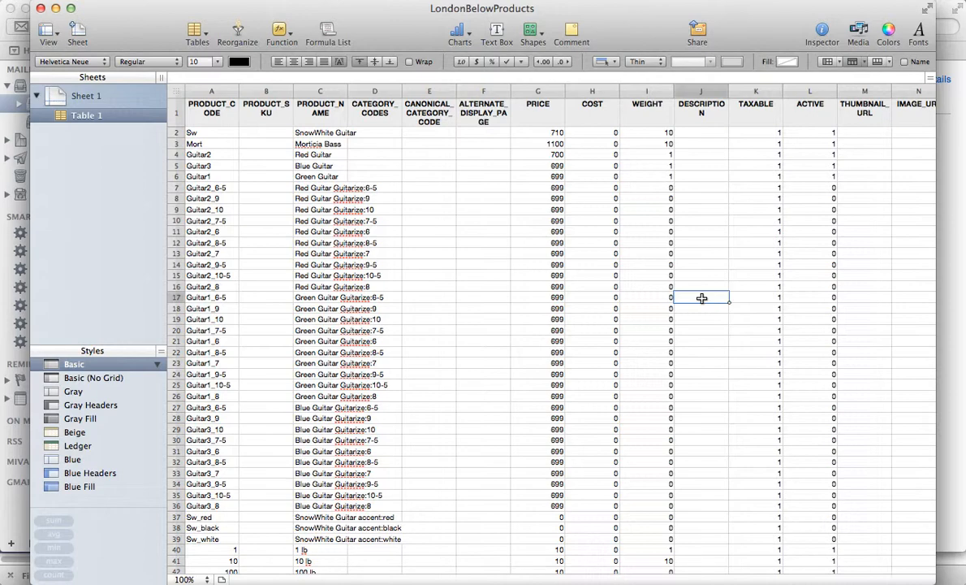
# - Set the guitar prices to 700 and fill down through row 36
pyautogui.scroll(3)
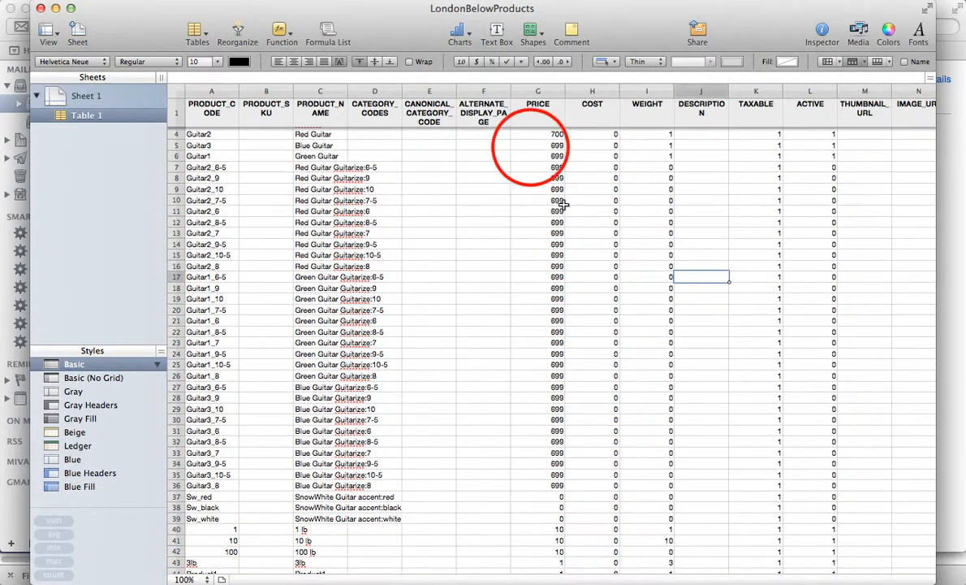
pyautogui.click(538, 146)
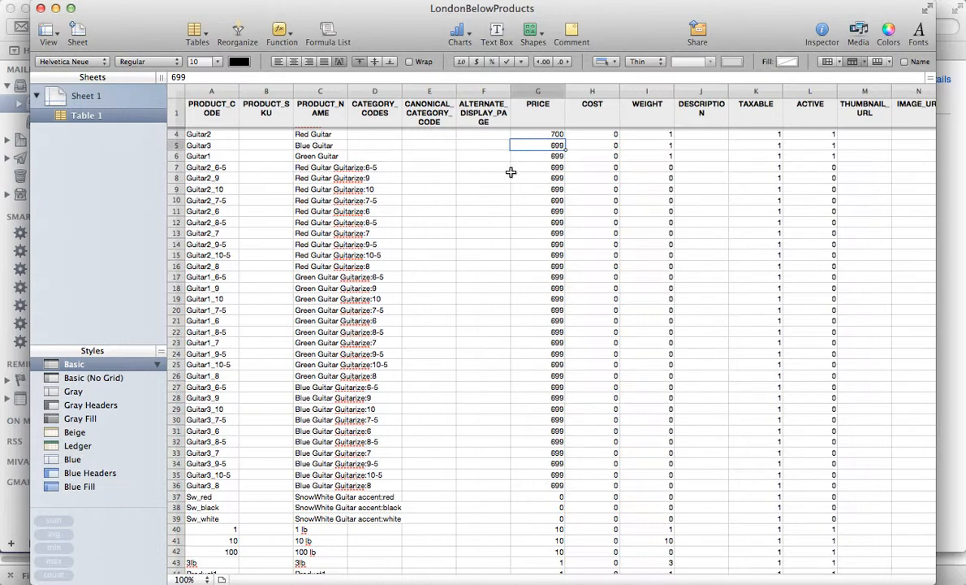
pyautogui.write('700')
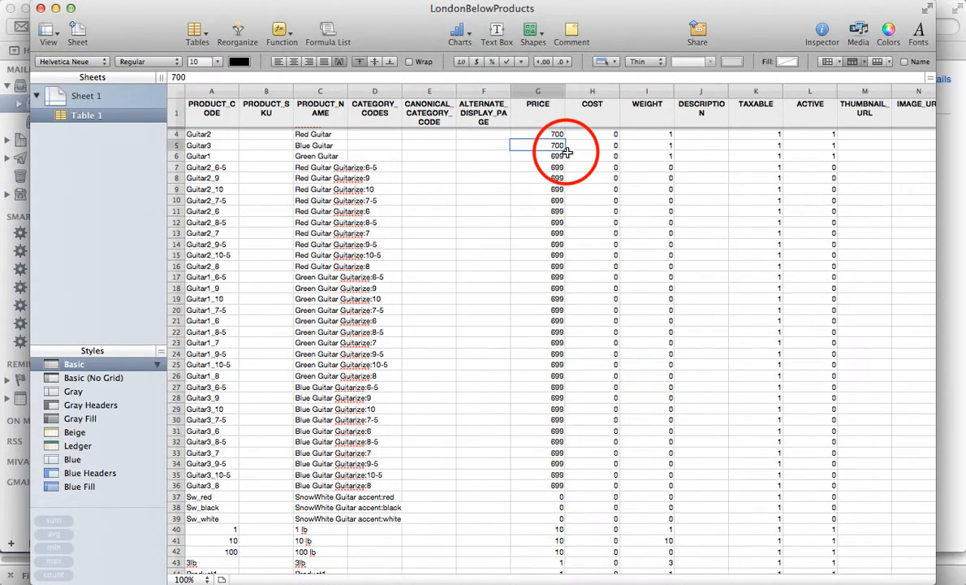
pyautogui.moveTo(556, 144); pyautogui.dragTo(556, 245)
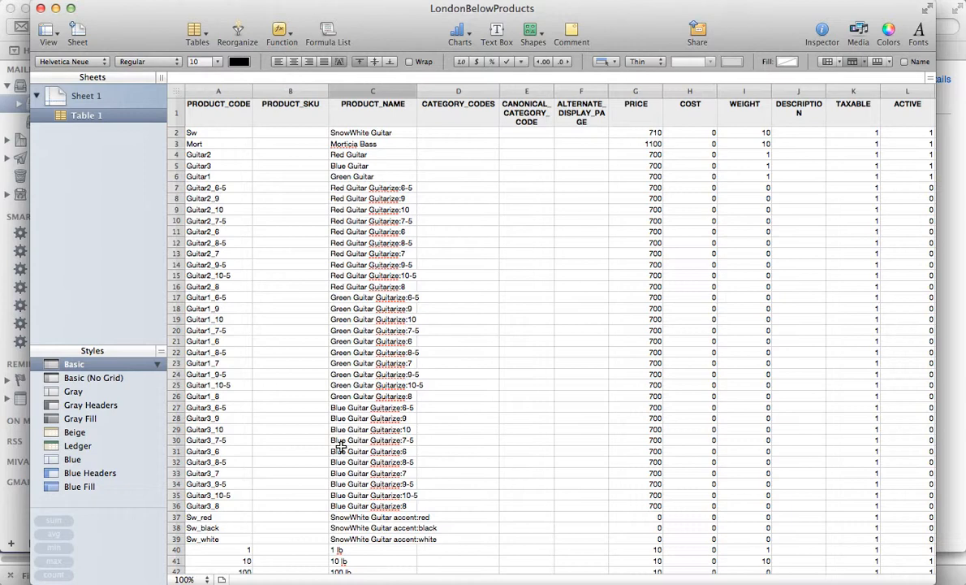
# - Add rows 49–65 with codes KAZ1–KAZ17 and names Kazoo1–Kazoo17
pyautogui.scroll(-3)
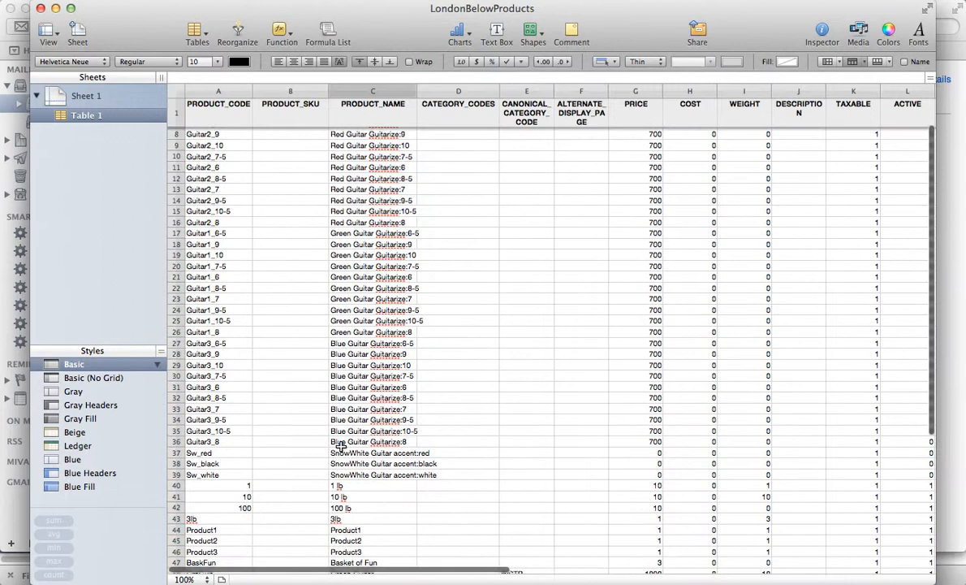
pyautogui.scroll(-3)
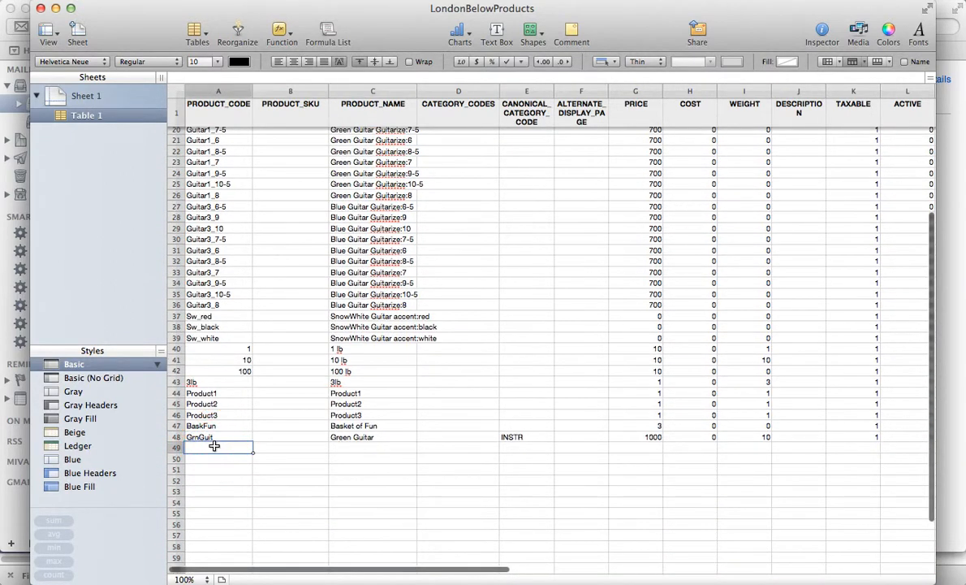
pyautogui.write('KA')
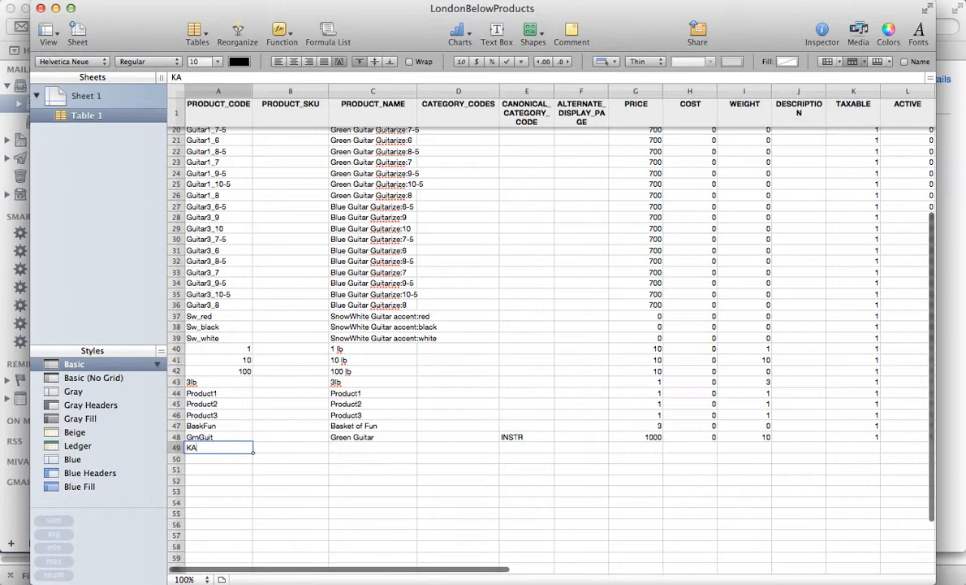
pyautogui.write('Z')
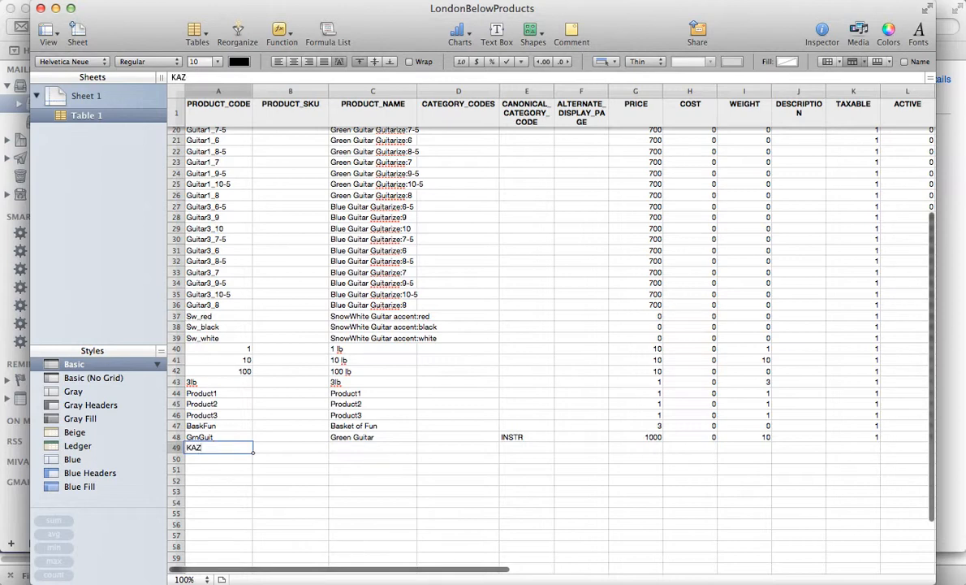
pyautogui.write('1')
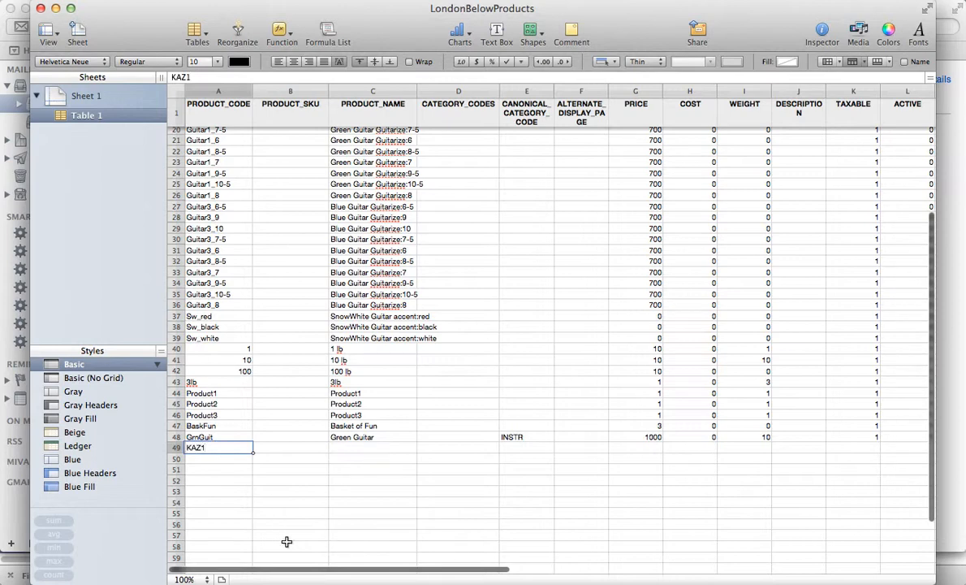
pyautogui.scroll(-3)
pyautogui.write('K')
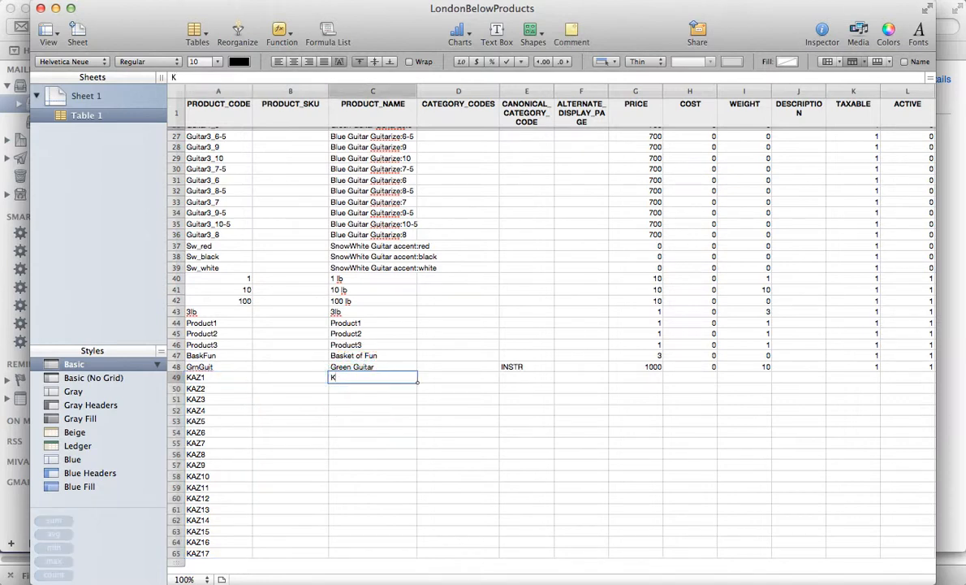
pyautogui.write('azoo1')
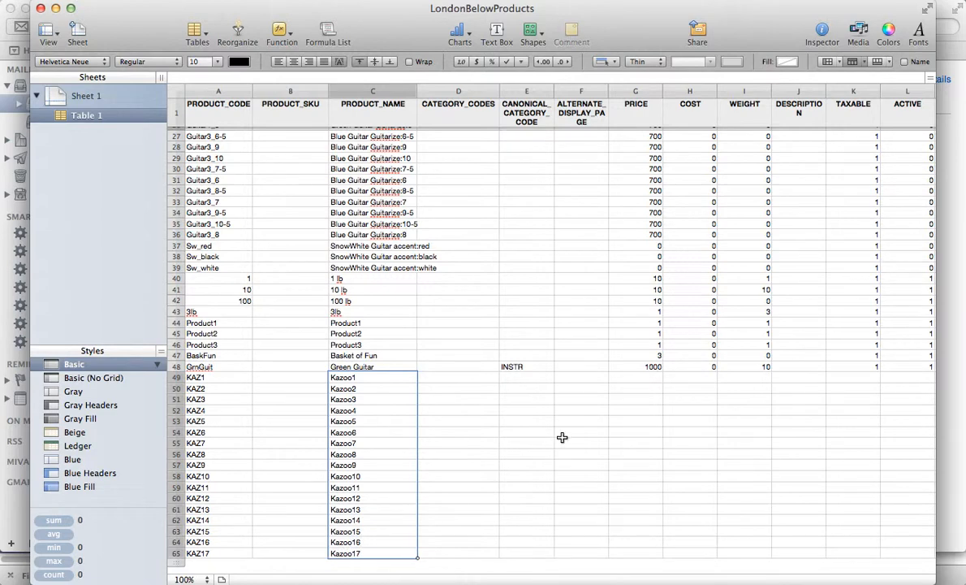
pyautogui.moveTo(565, 392)
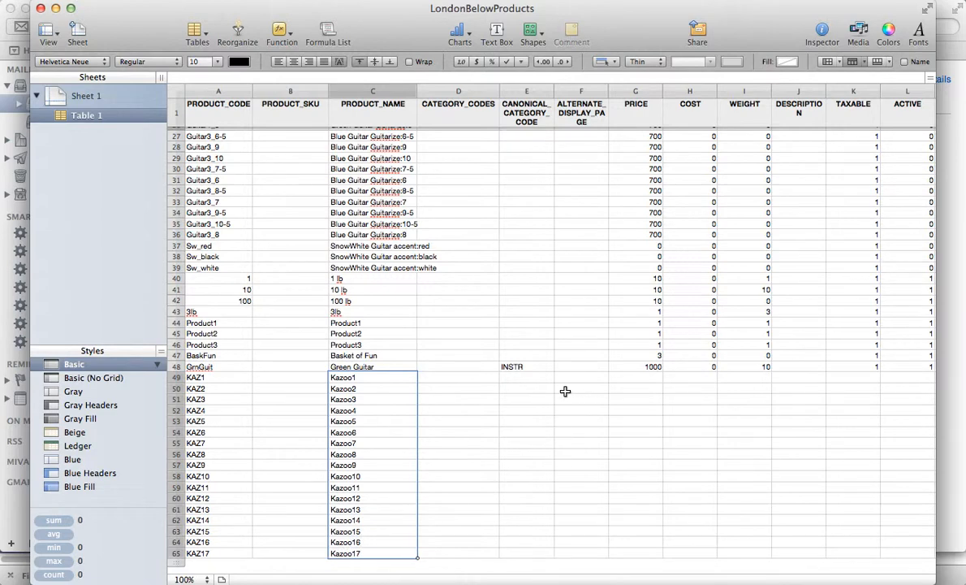
pyautogui.moveTo(618, 370)
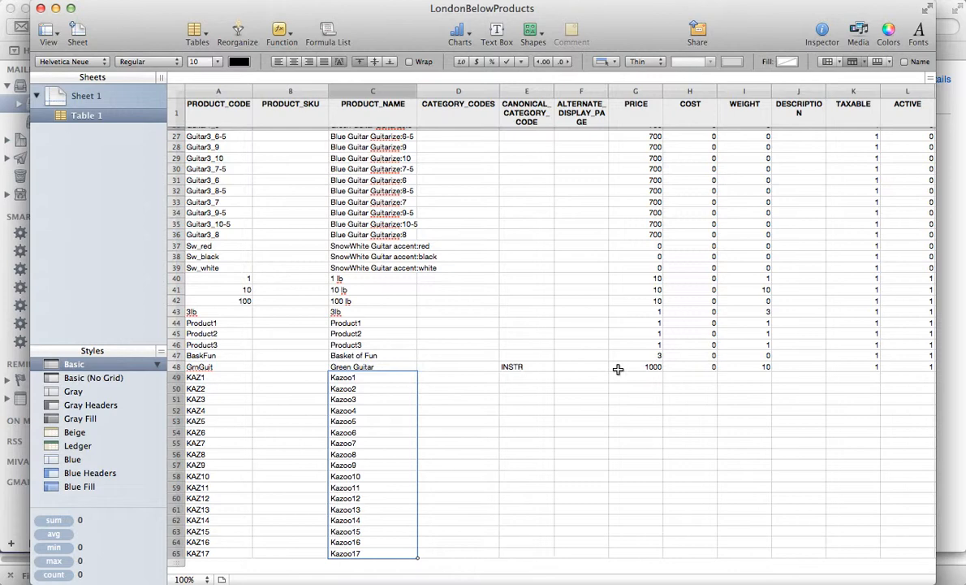
pyautogui.moveTo(647, 219)
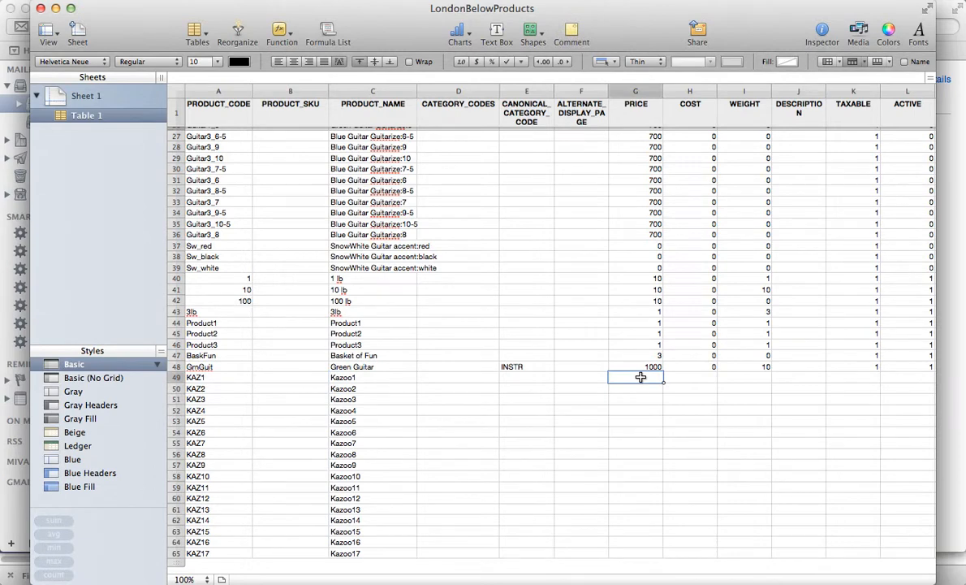
# - Fill price 200 and weight 1 down all seventeen kazoo rows
pyautogui.write('200')
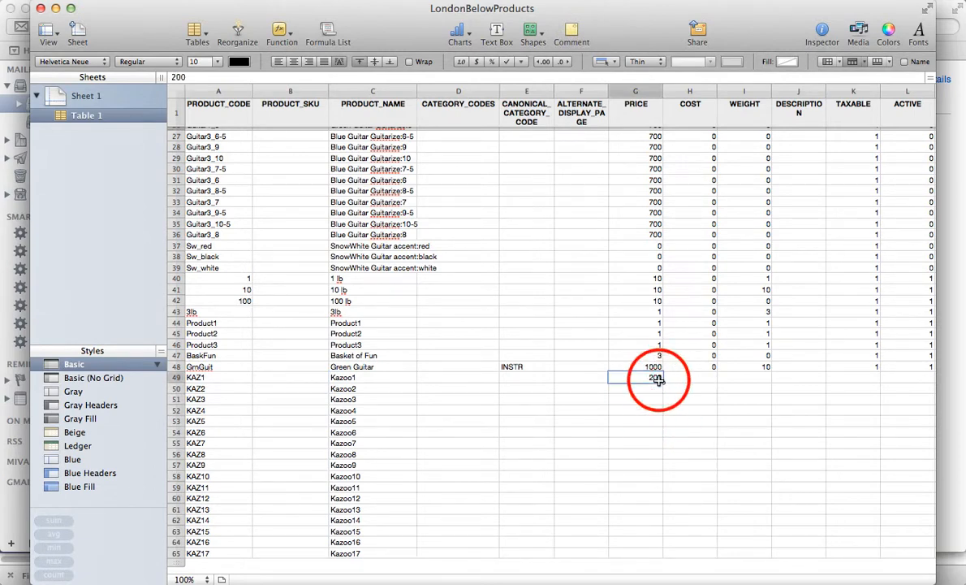
pyautogui.moveTo(657, 377); pyautogui.dragTo(657, 498)
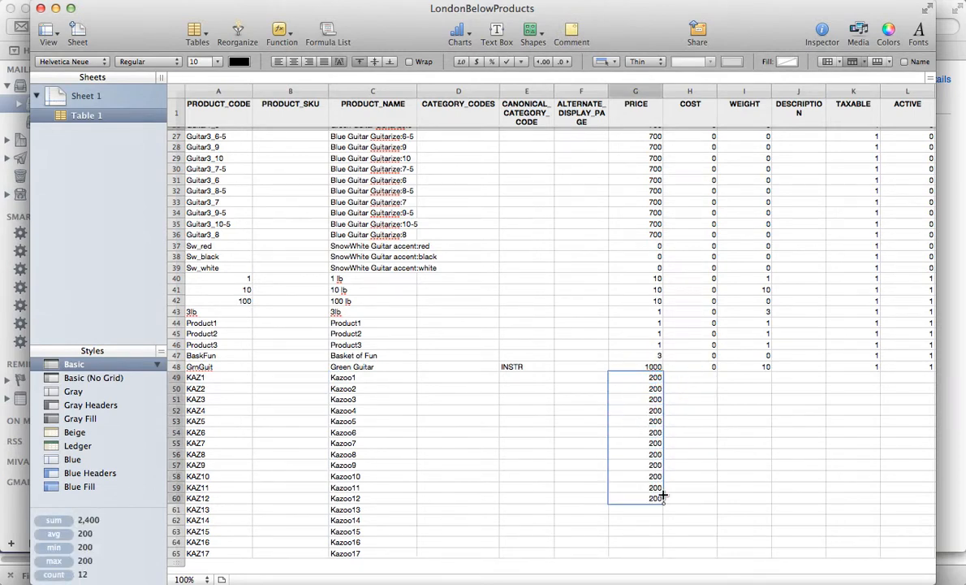
pyautogui.moveTo(658, 495); pyautogui.dragTo(658, 553)
pyautogui.write('1')
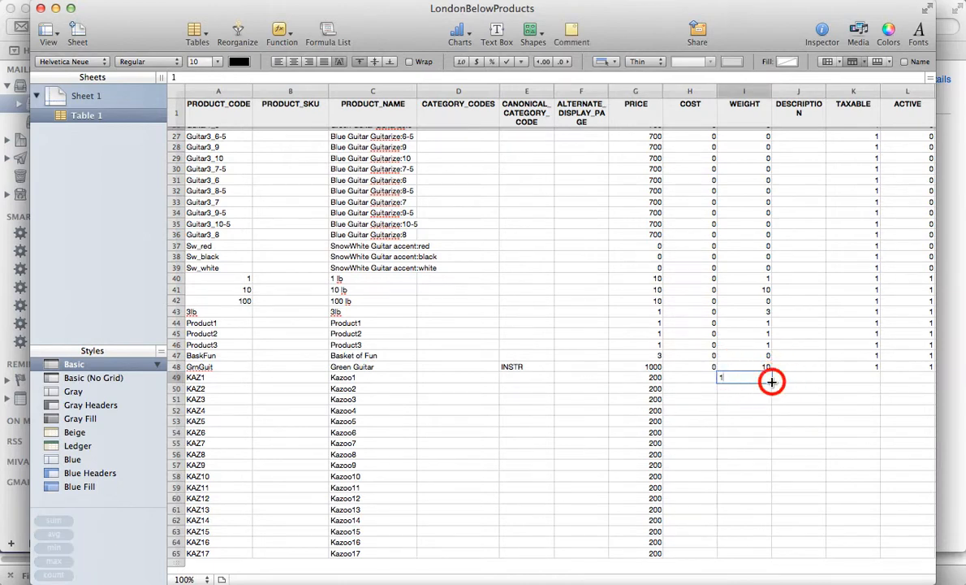
pyautogui.moveTo(743, 377); pyautogui.dragTo(768, 555)
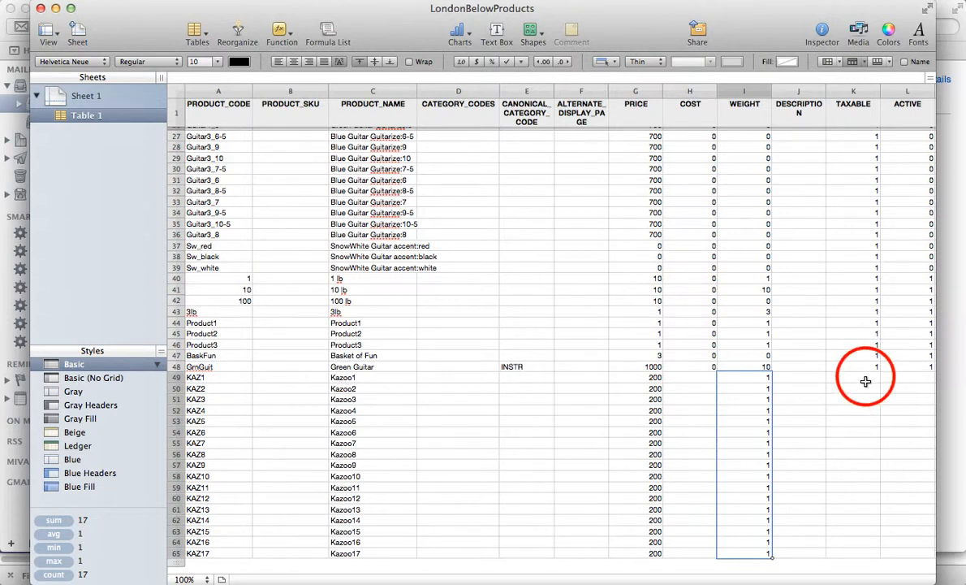
# - Enter 1 as KAZ1's taxable value and copy it down the kazoo rows
pyautogui.click(866, 376)
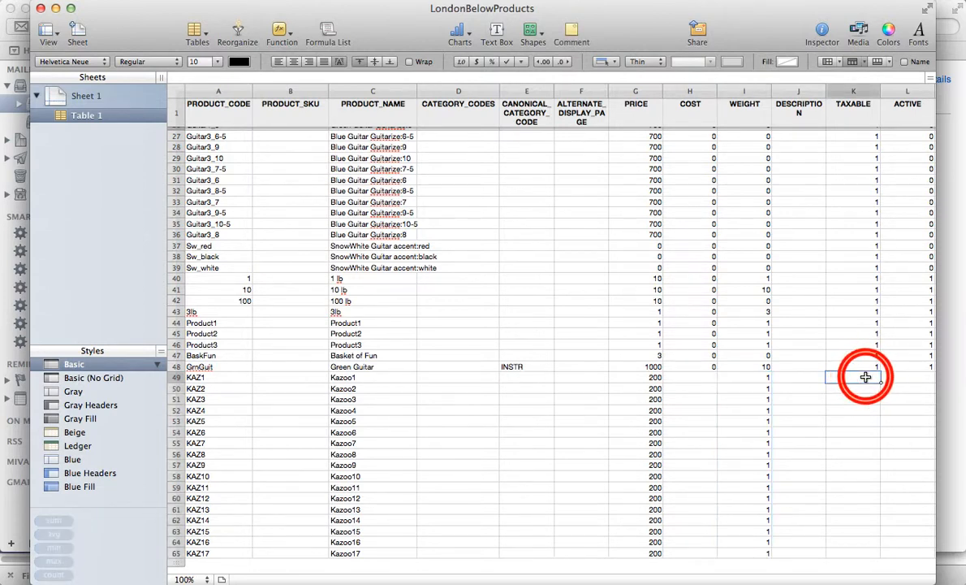
pyautogui.click(852, 377)
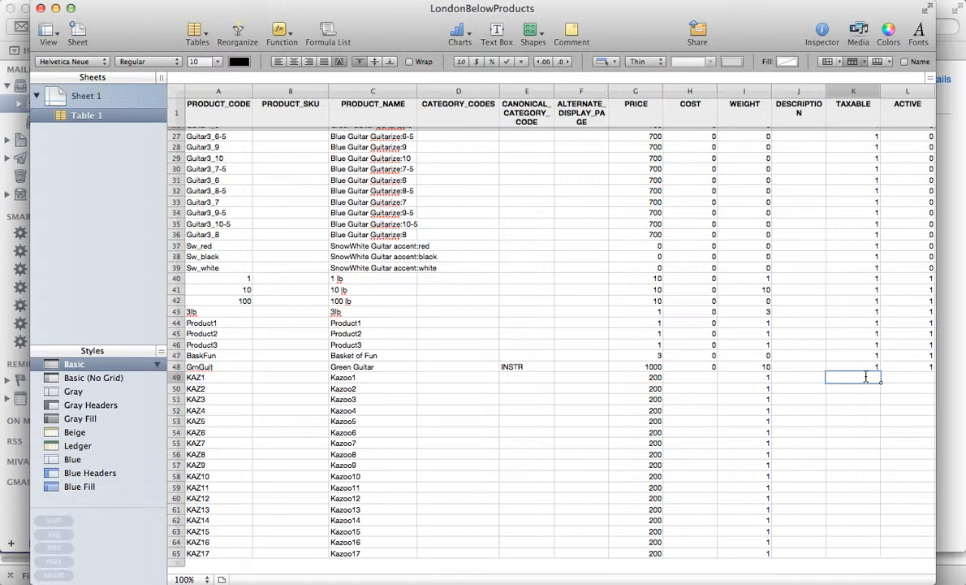
pyautogui.write('1')
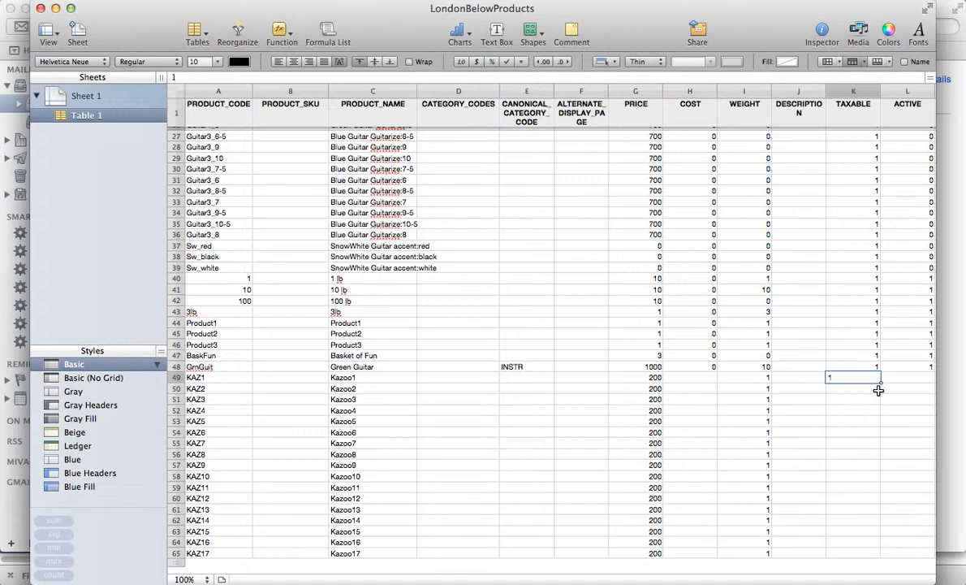
pyautogui.moveTo(852, 377); pyautogui.dragTo(852, 421)
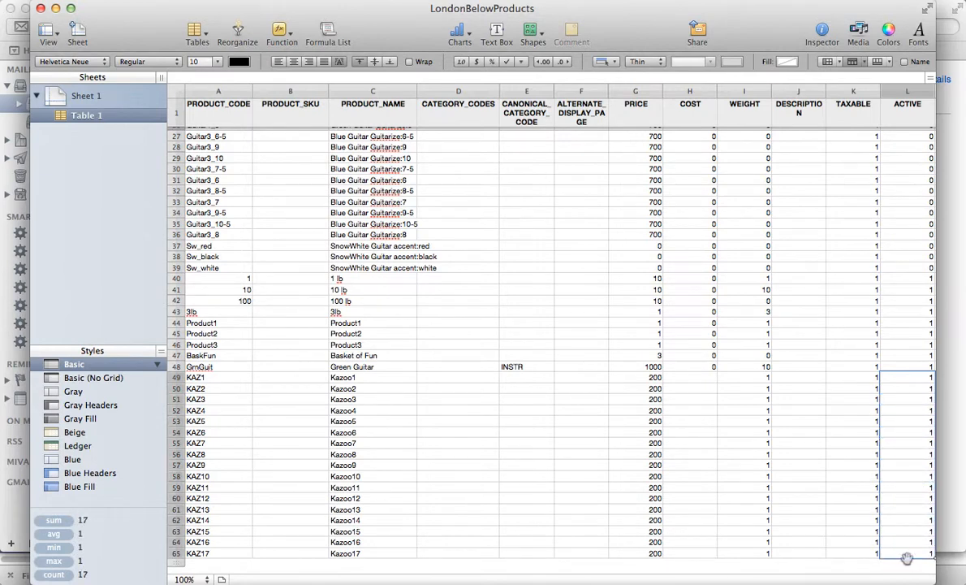
pyautogui.moveTo(879, 530)
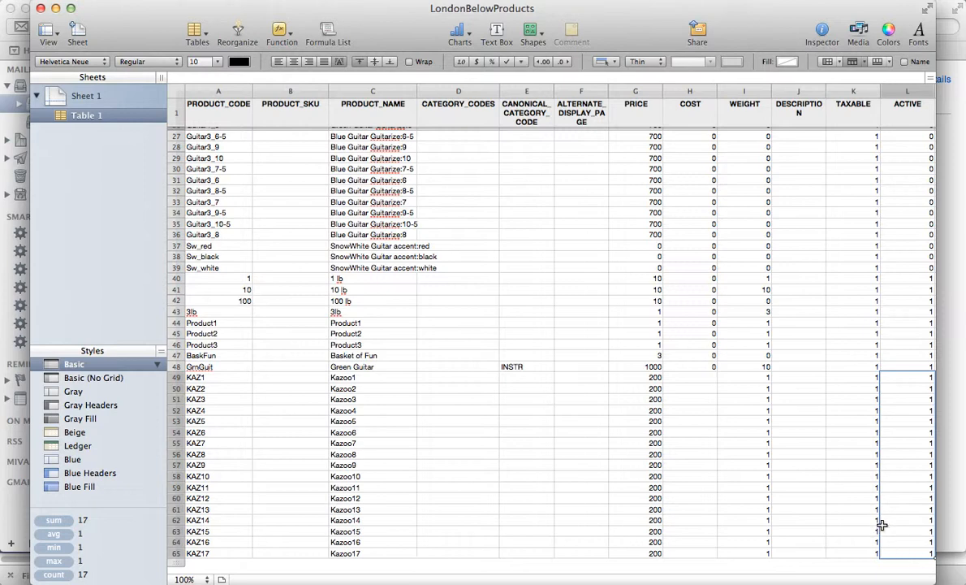
pyautogui.moveTo(520, 371)
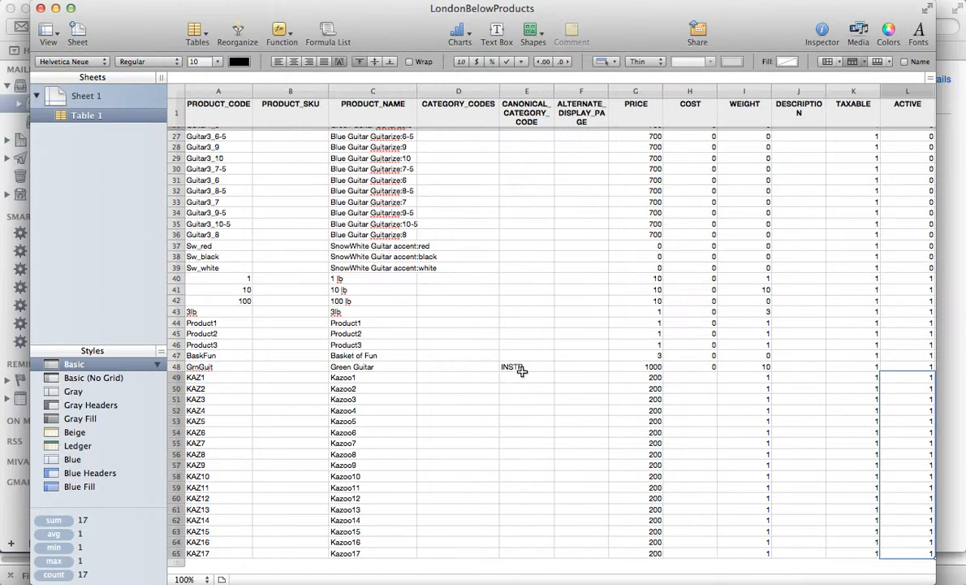
pyautogui.click(458, 377)
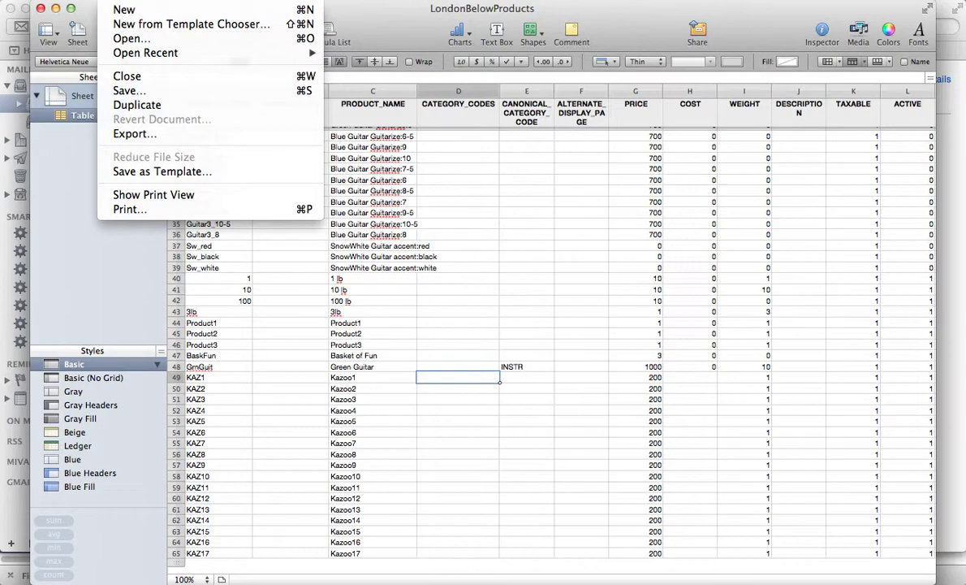
pyautogui.moveTo(128, 90)
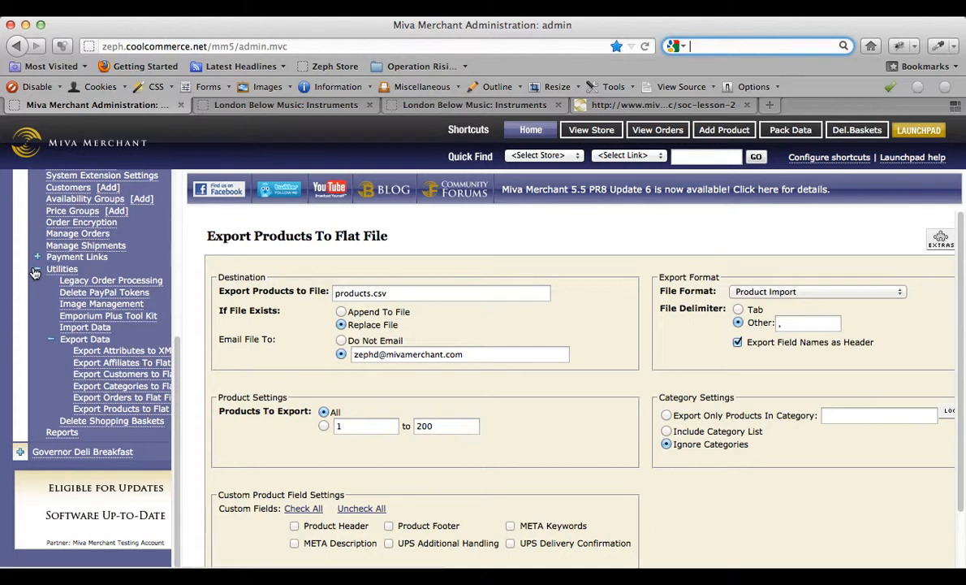
pyautogui.moveTo(45, 329)
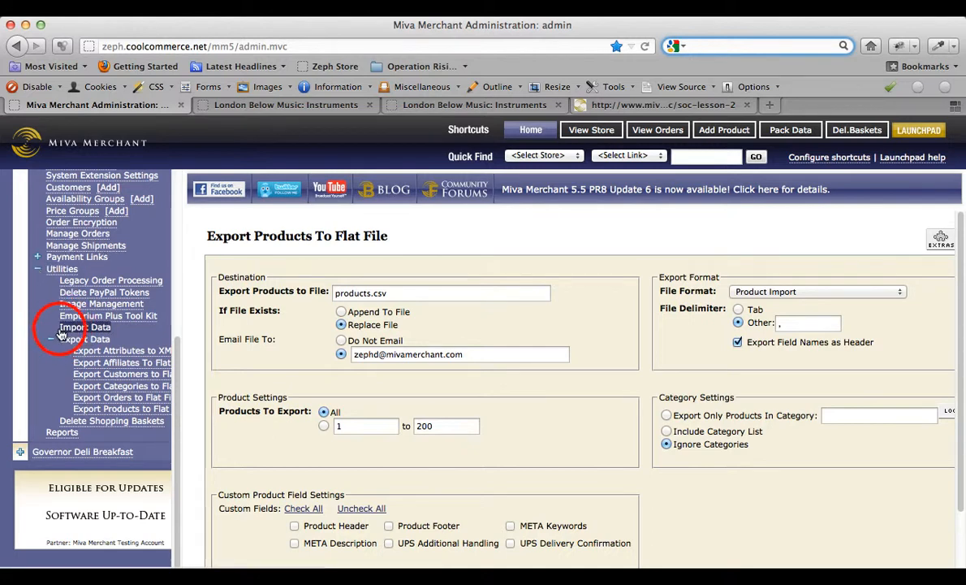
# - Go to Import Data and choose 'Add/Update Products from CSV'
pyautogui.click(84, 326)
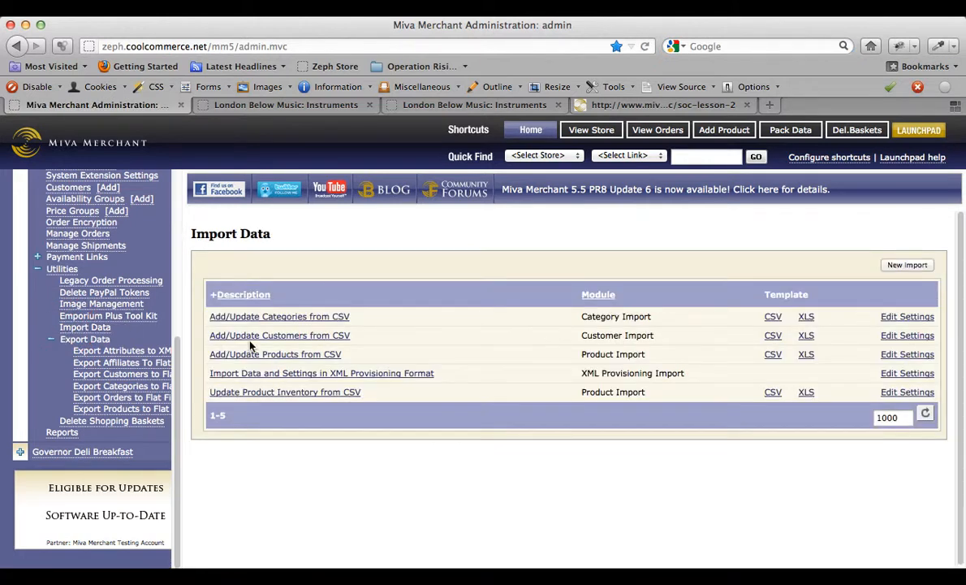
pyautogui.moveTo(345, 367)
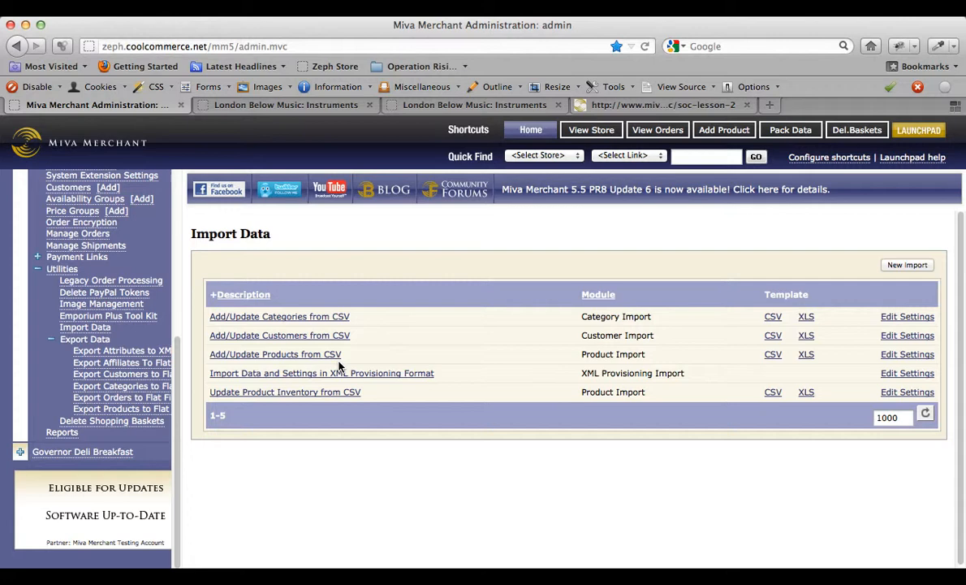
pyautogui.click(275, 353)
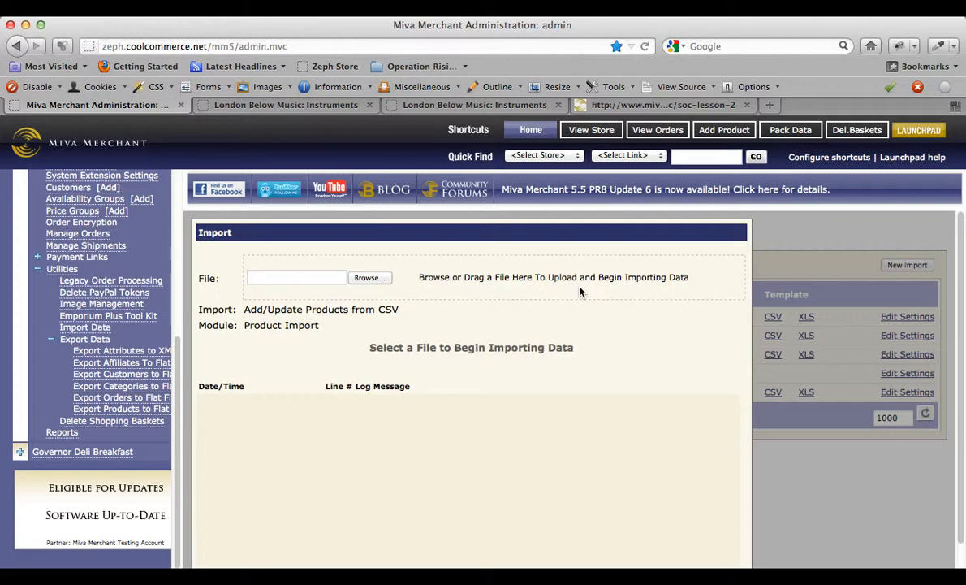
pyautogui.moveTo(664, 288)
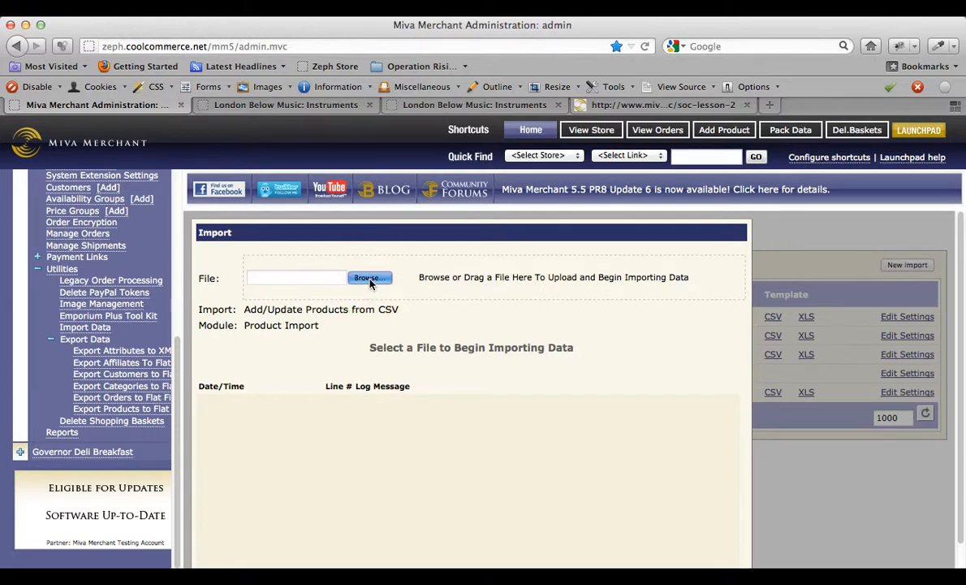
# - Upload LondonbelowINST-Import.csv from the Desktop for import
pyautogui.click(369, 278)
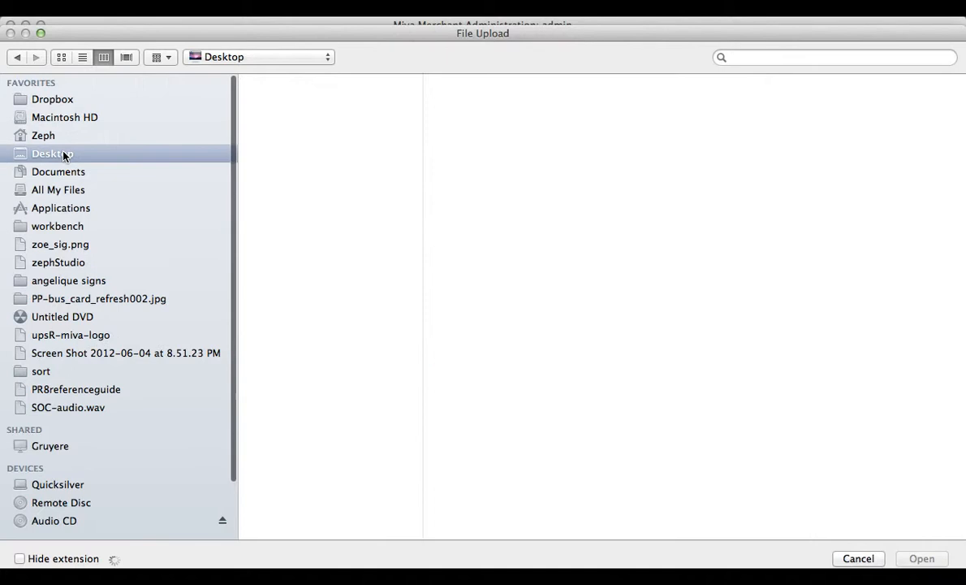
pyautogui.click(52, 154)
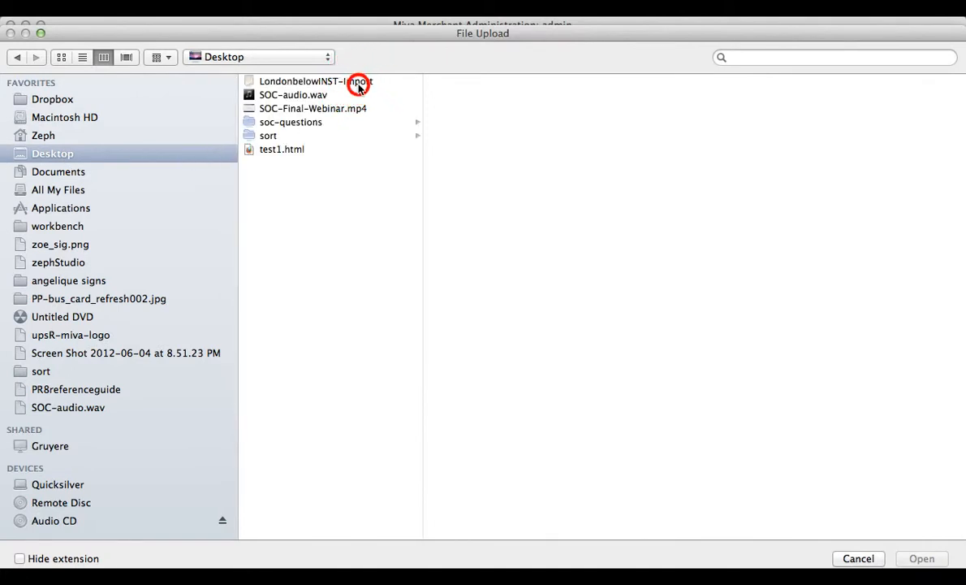
pyautogui.click(316, 80)
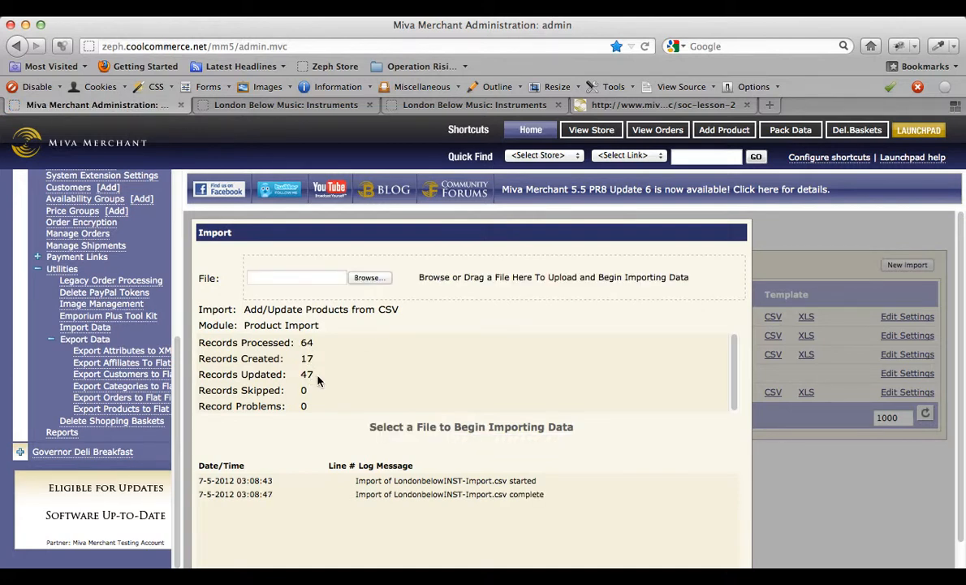
pyautogui.moveTo(325, 371)
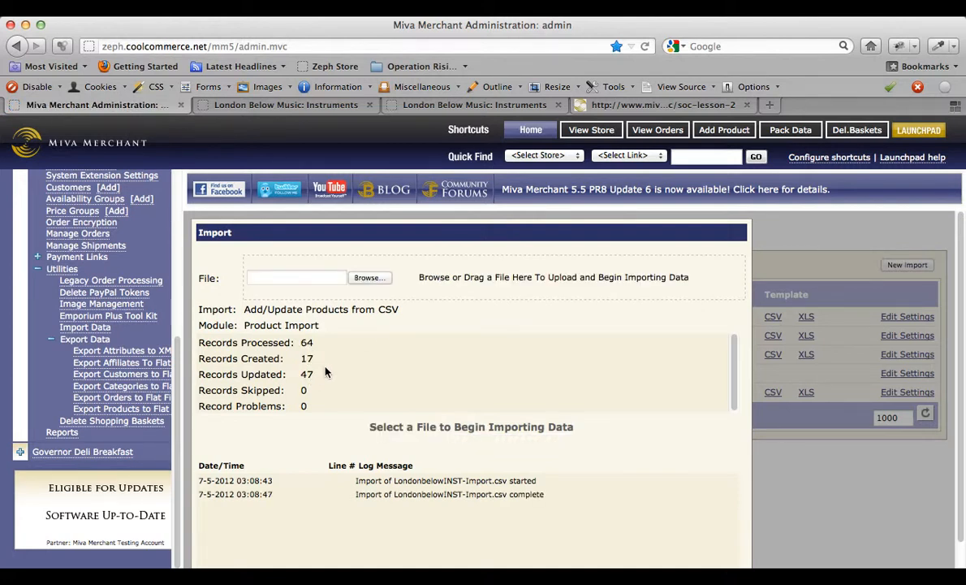
pyautogui.moveTo(321, 342)
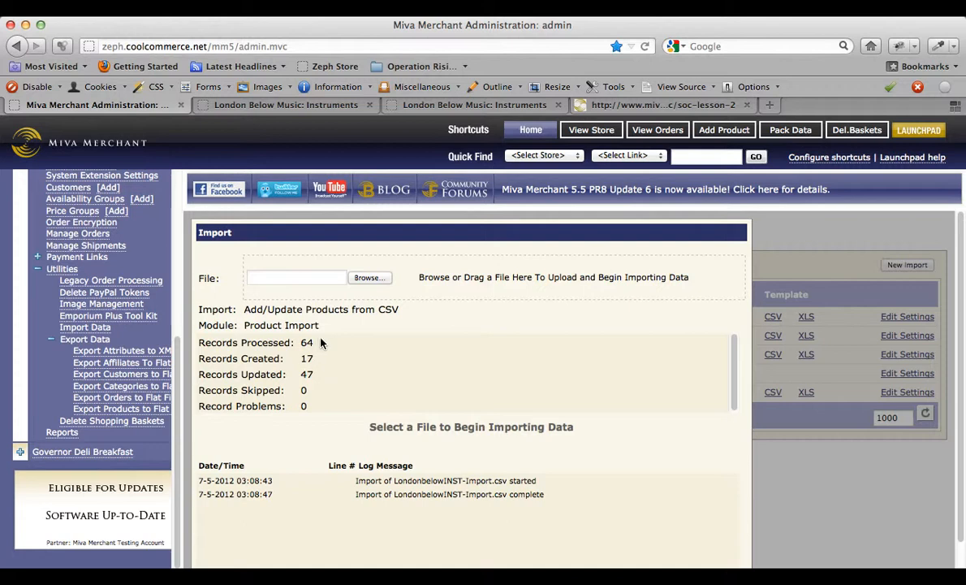
pyautogui.moveTo(327, 342)
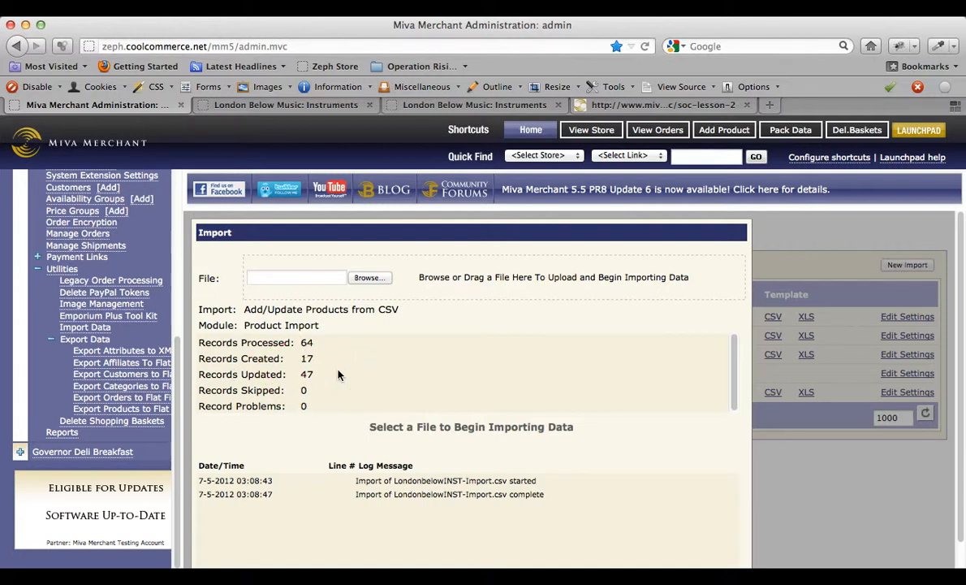
pyautogui.moveTo(233, 401)
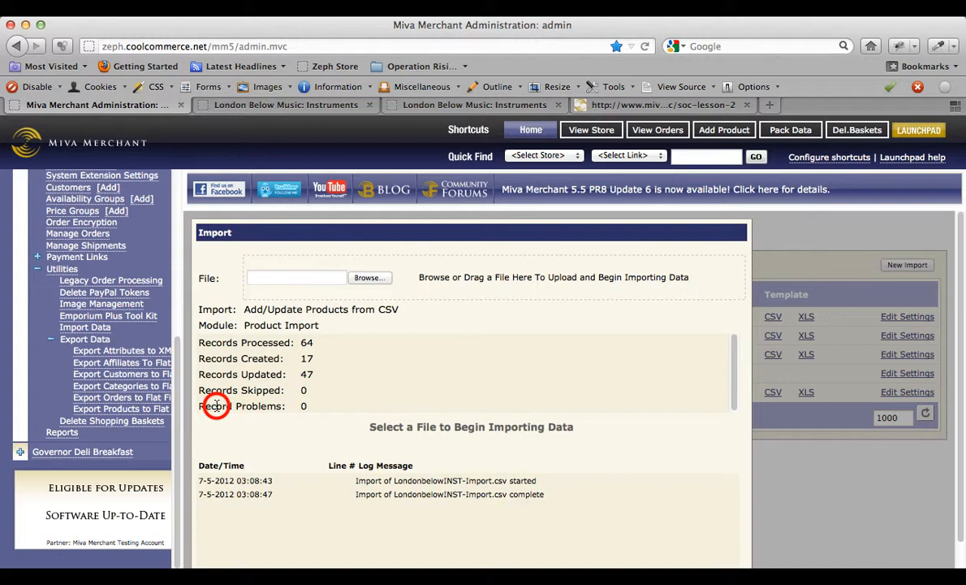
pyautogui.moveTo(315, 406)
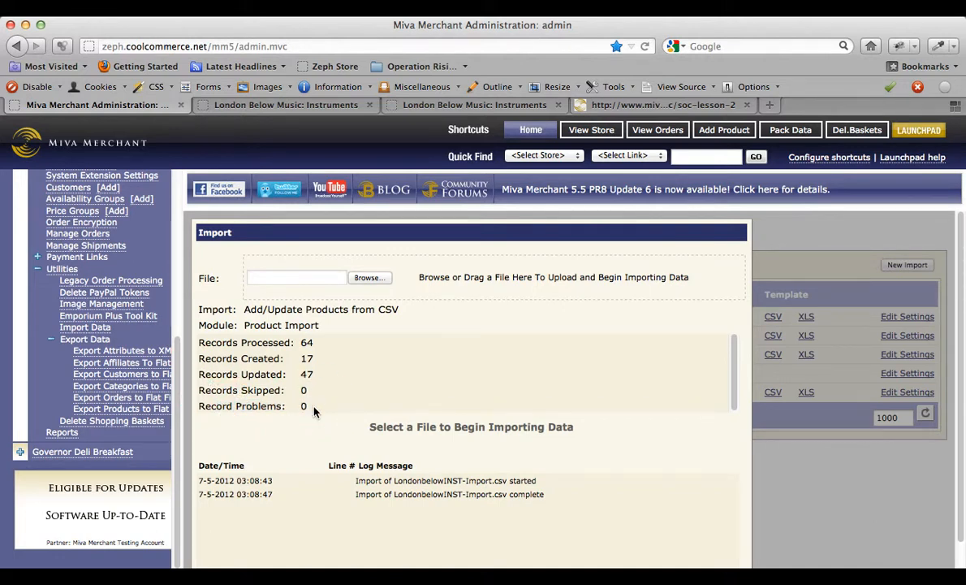
pyautogui.moveTo(487, 473)
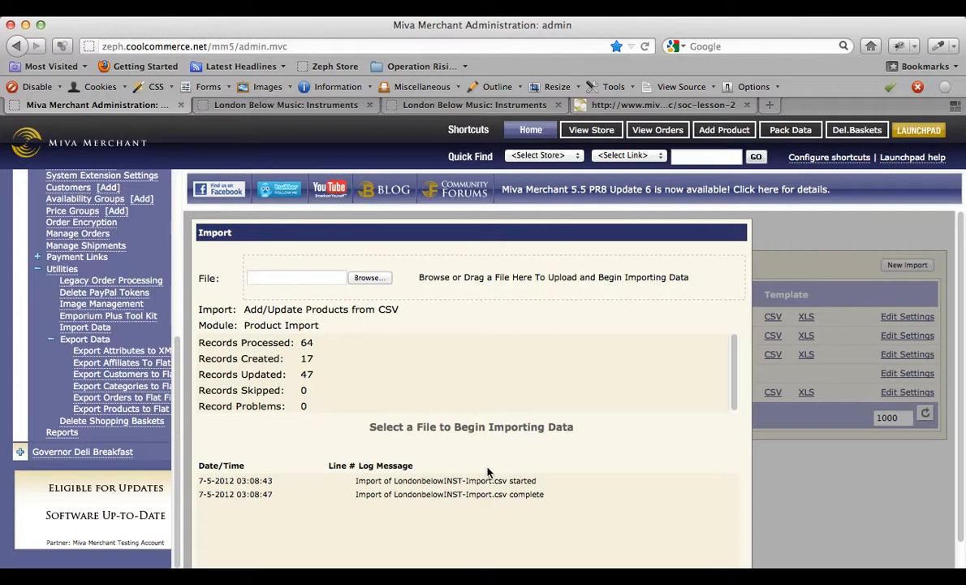
pyautogui.moveTo(421, 480)
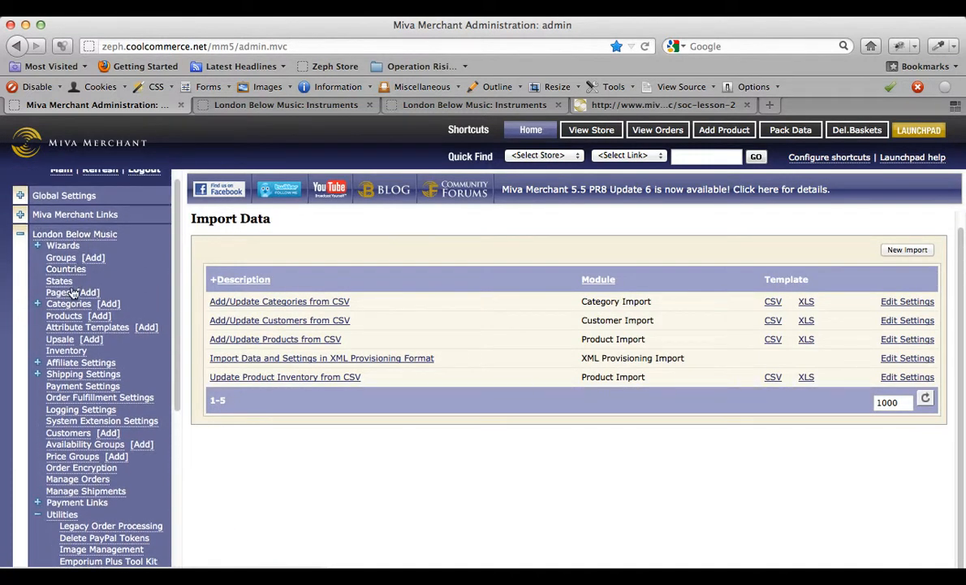
# - Show the Price column in the product list and scroll through to check the kazoo products
pyautogui.click(63, 315)
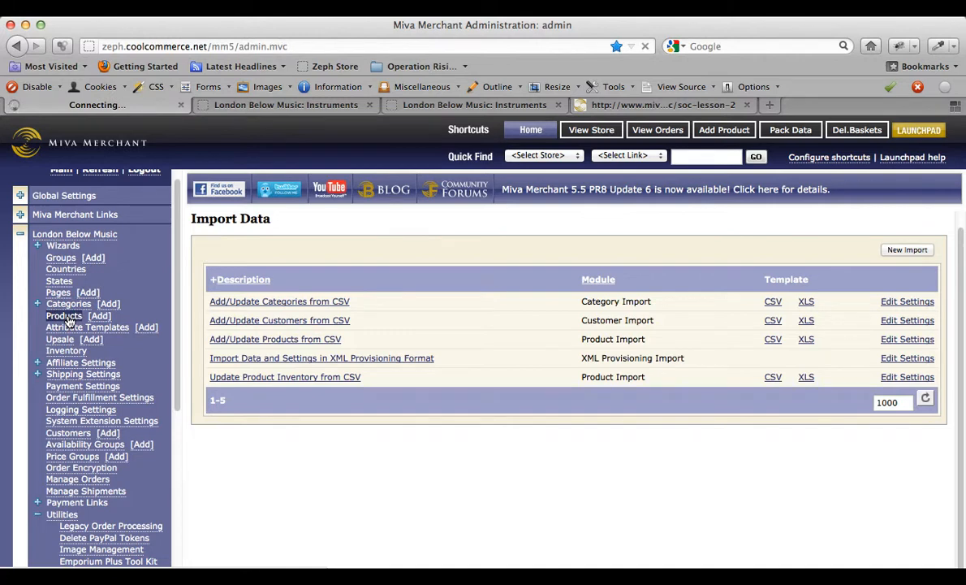
pyautogui.click(63, 315)
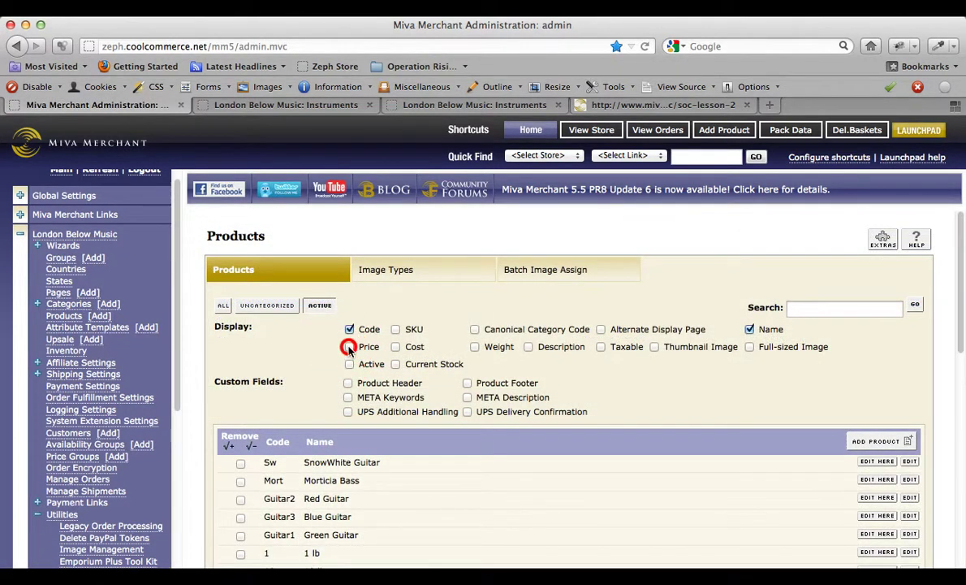
pyautogui.click(349, 346)
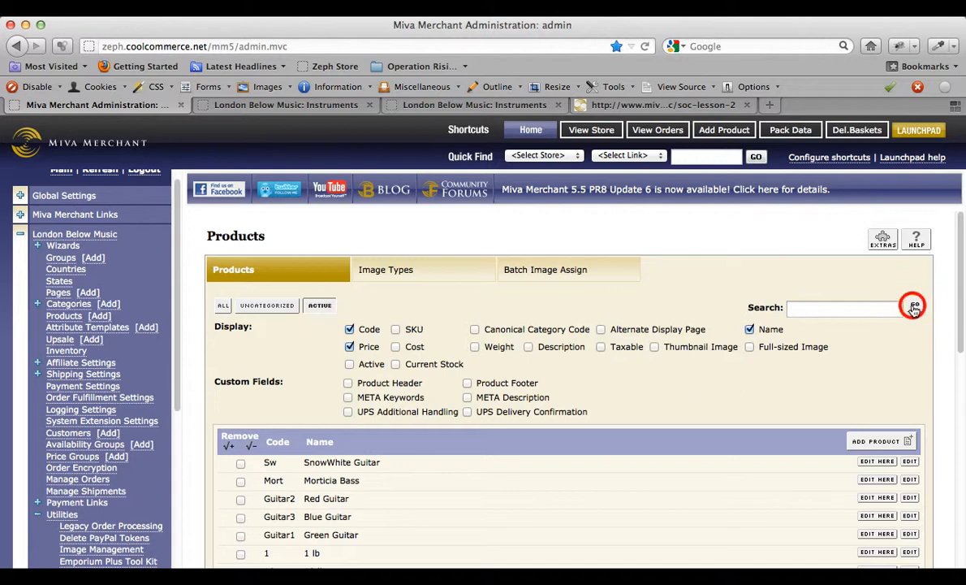
pyautogui.click(913, 306)
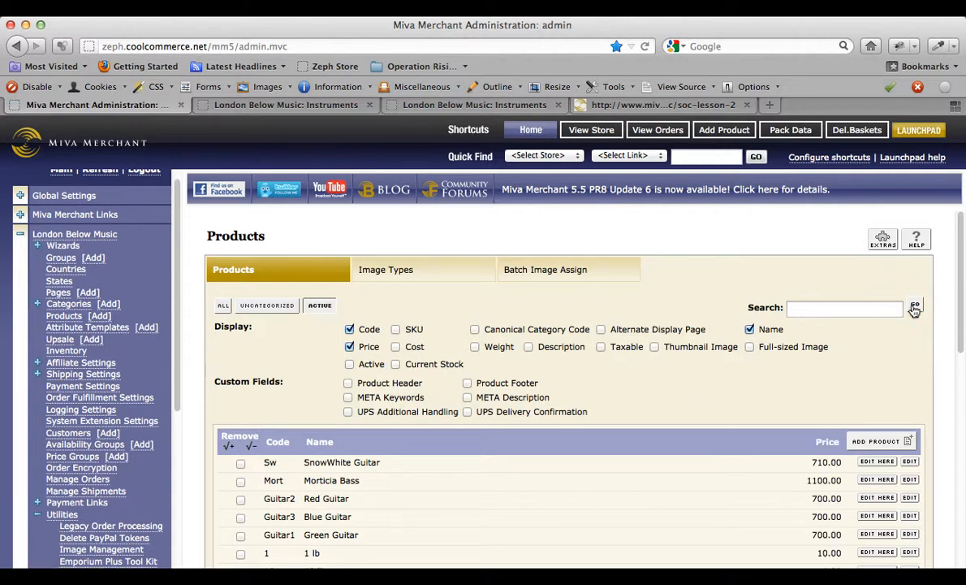
pyautogui.scroll(-3)
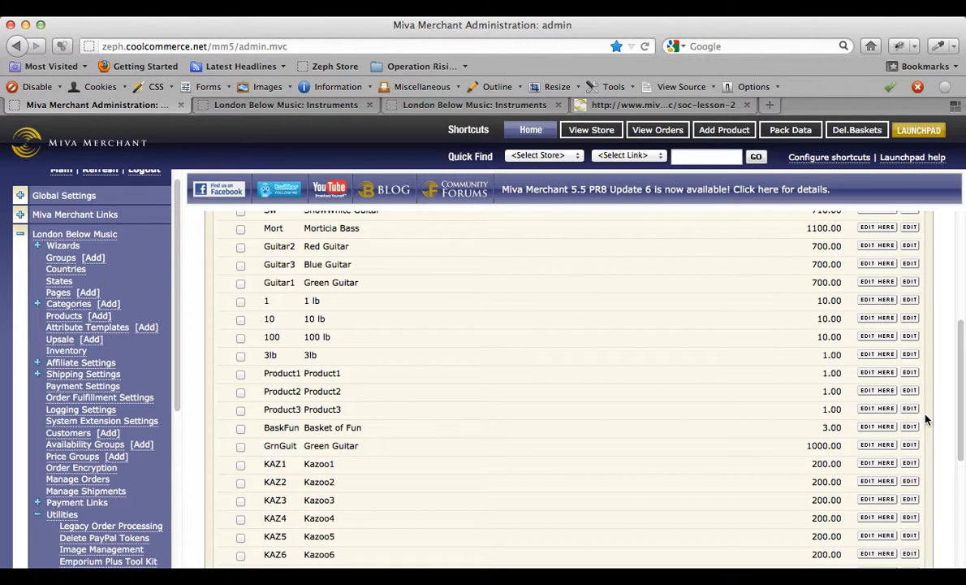
pyautogui.scroll(-3)
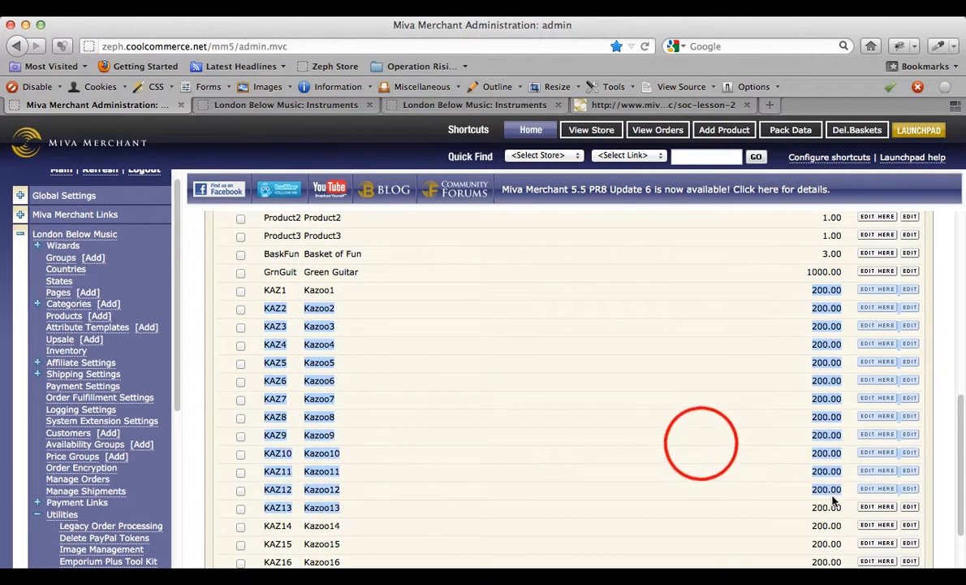
pyautogui.scroll(3)
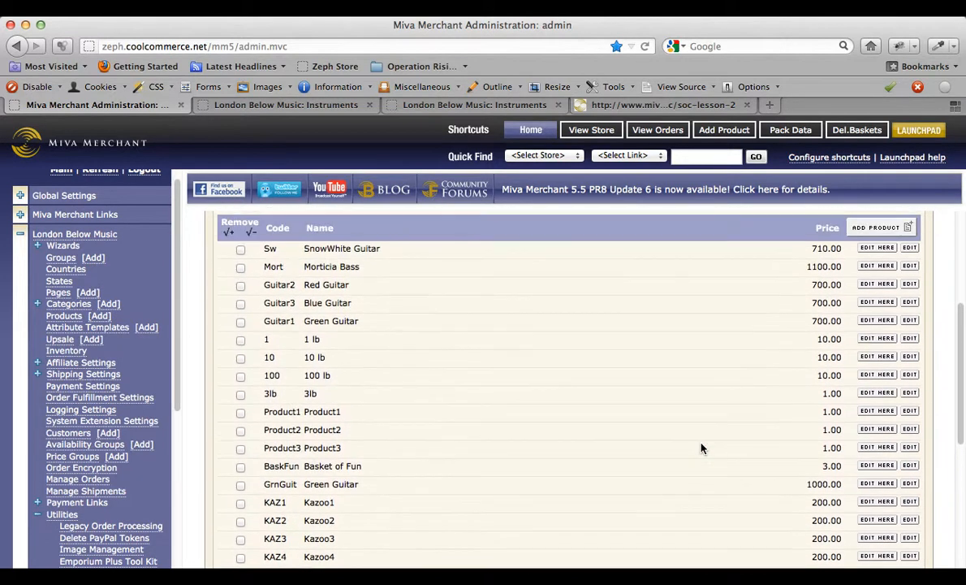